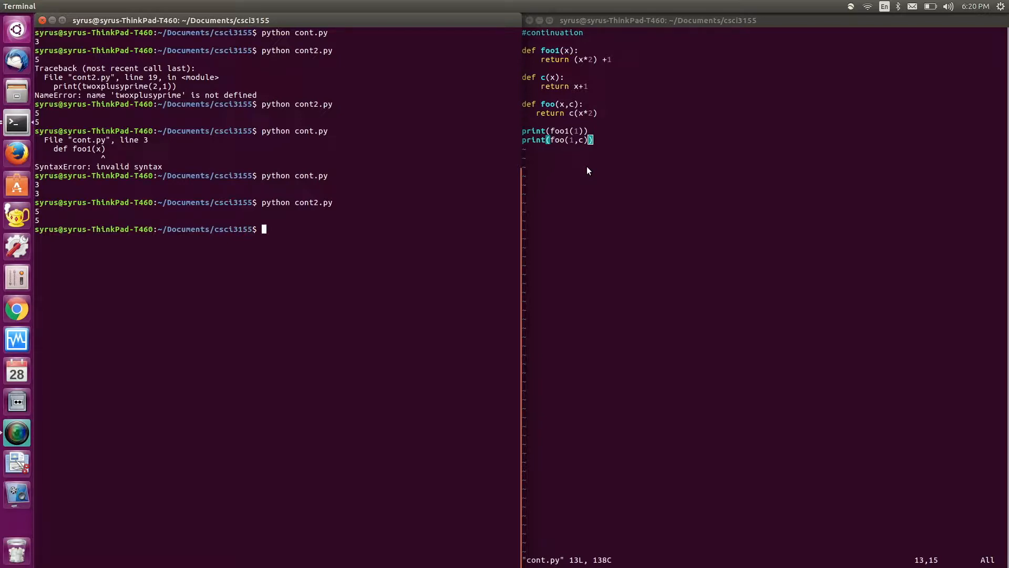
mouse_move(625, 165)
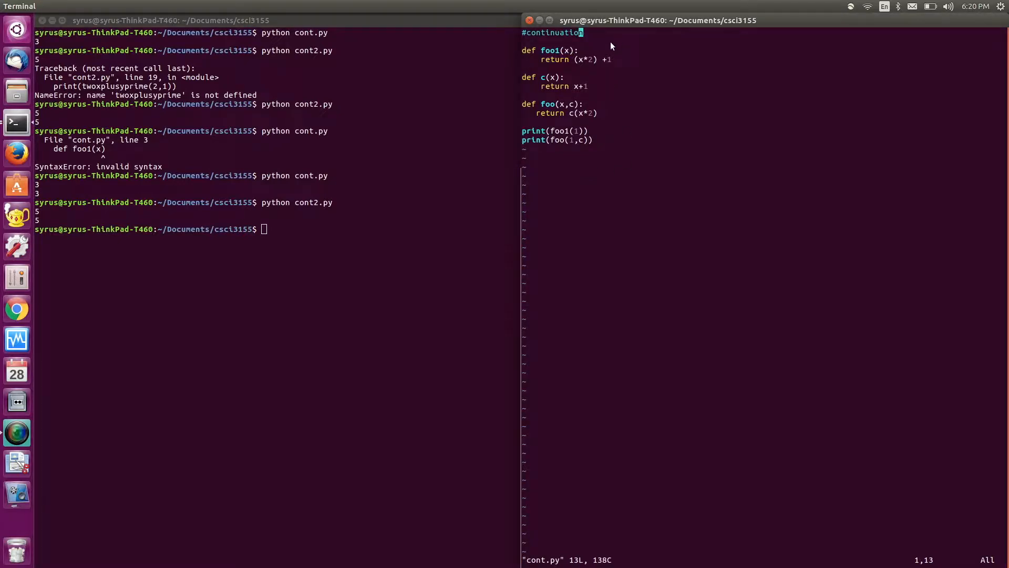
mouse_move(584, 51)
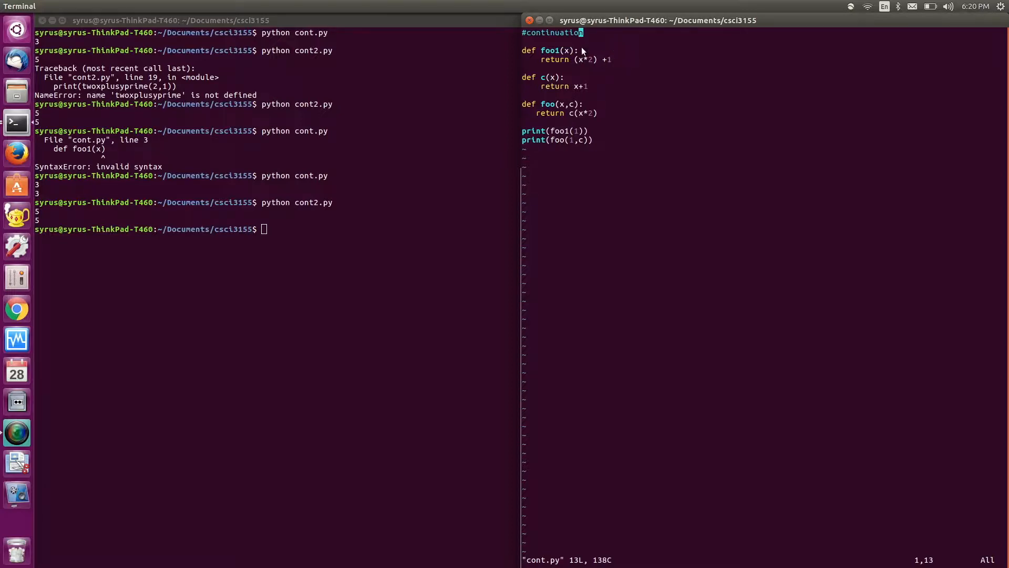
mouse_move(624, 63)
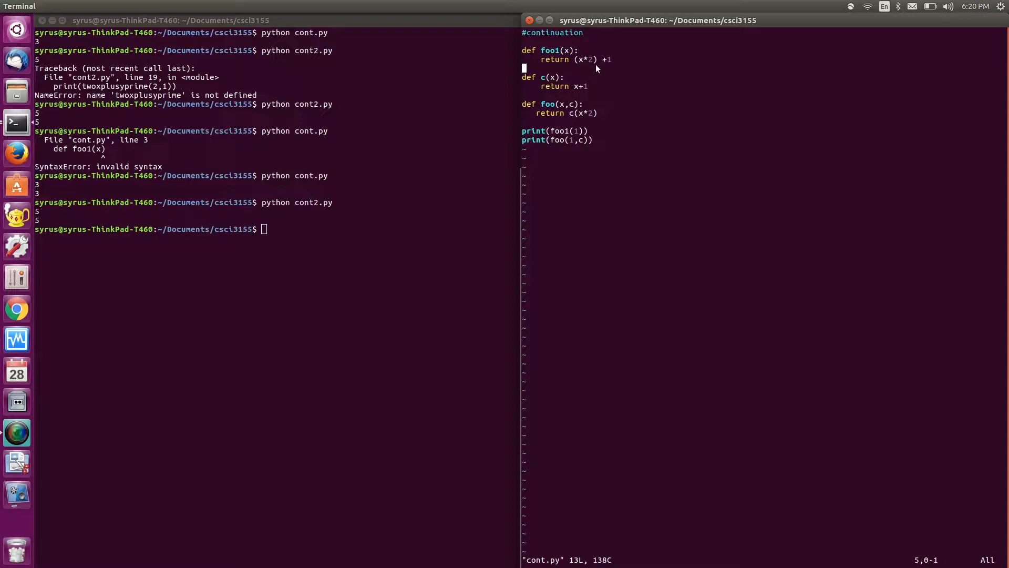
mouse_move(623, 65)
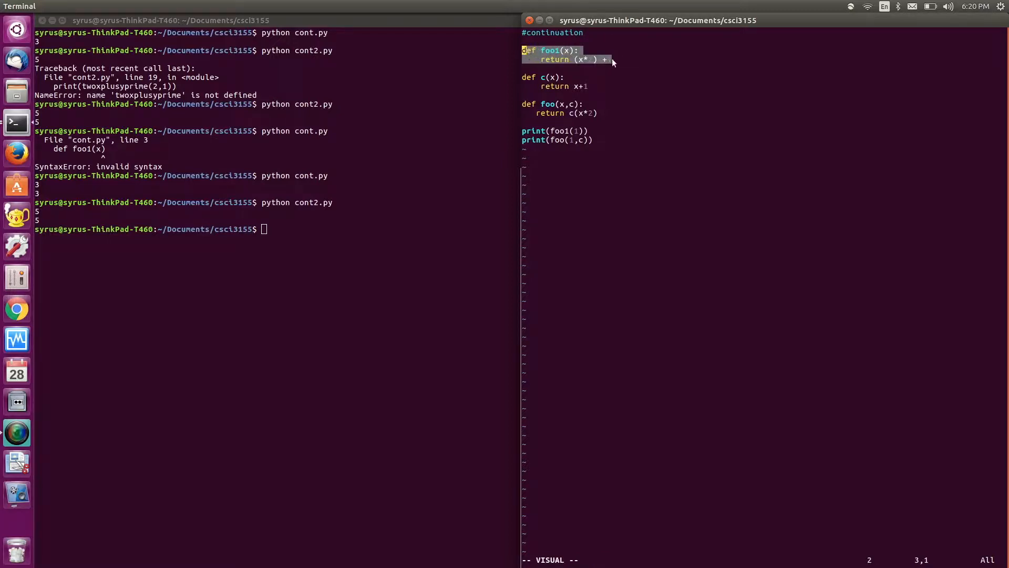
mouse_move(617, 63)
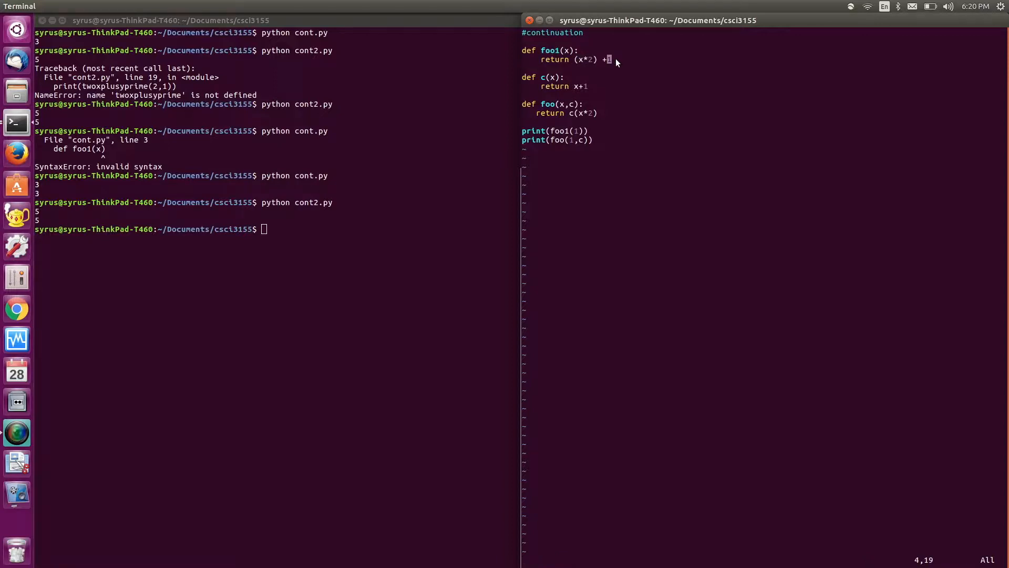
mouse_move(587, 67)
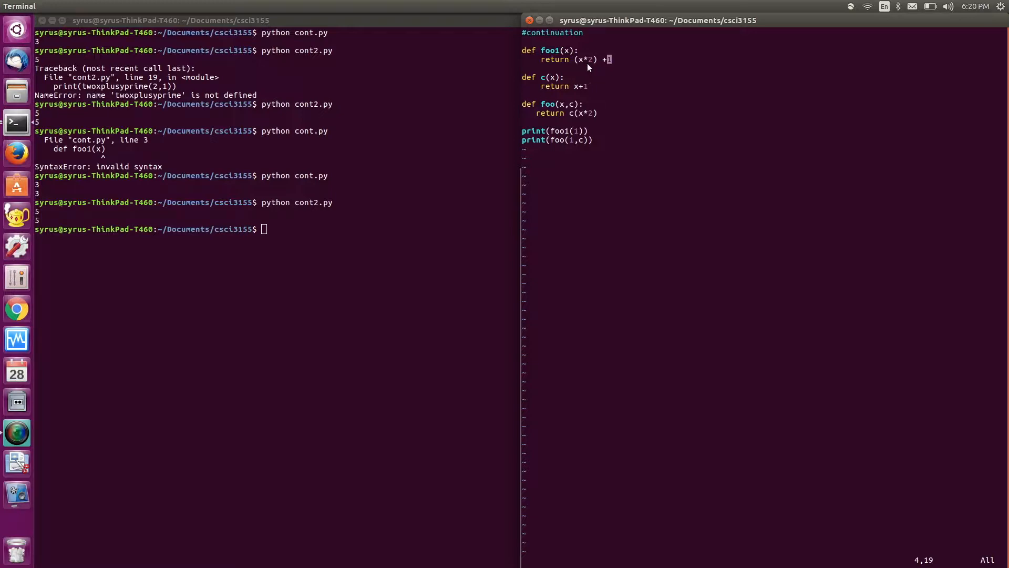
mouse_move(553, 63)
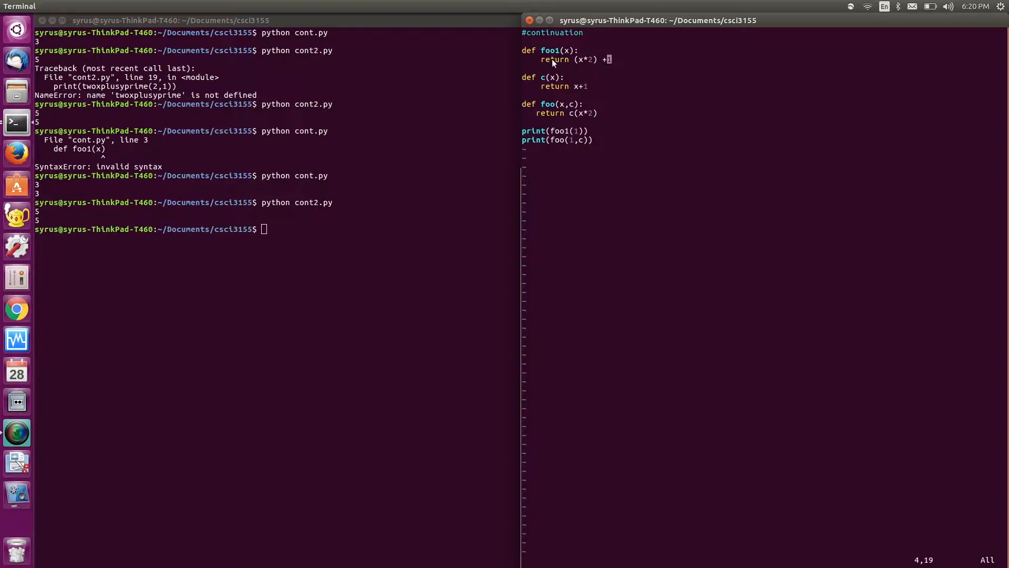
mouse_move(525, 51)
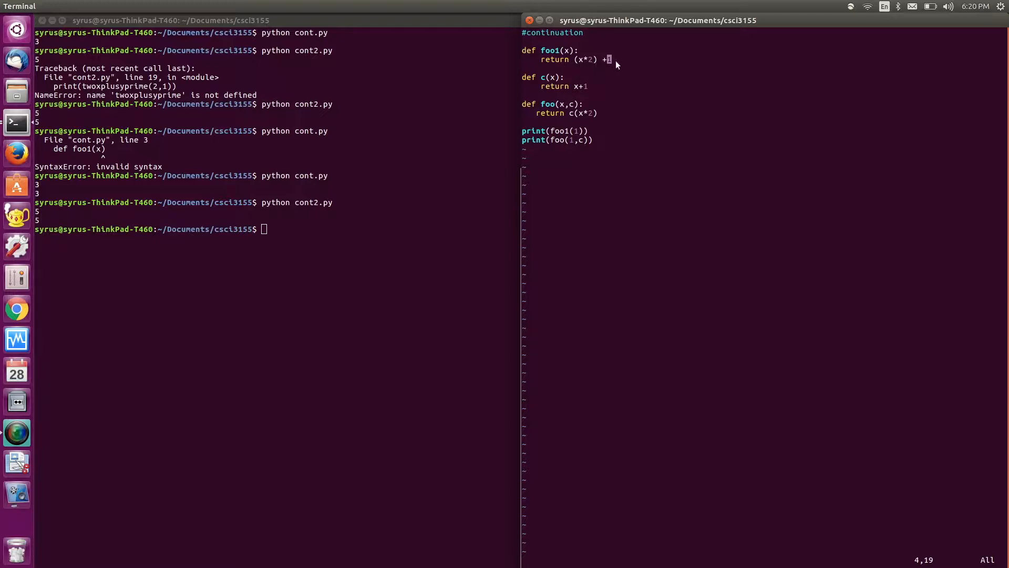
mouse_move(586, 113)
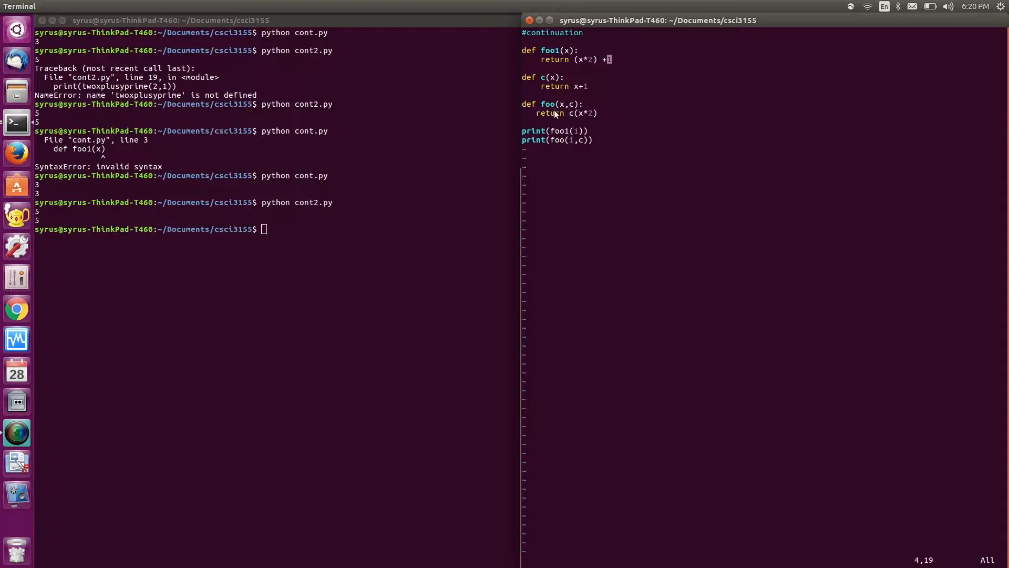
mouse_move(582, 121)
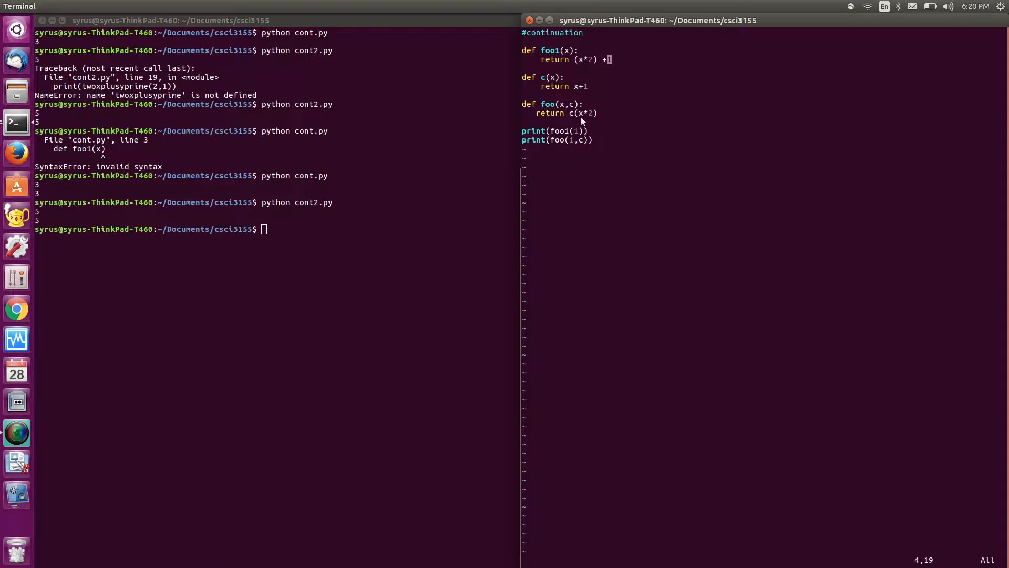
mouse_move(572, 119)
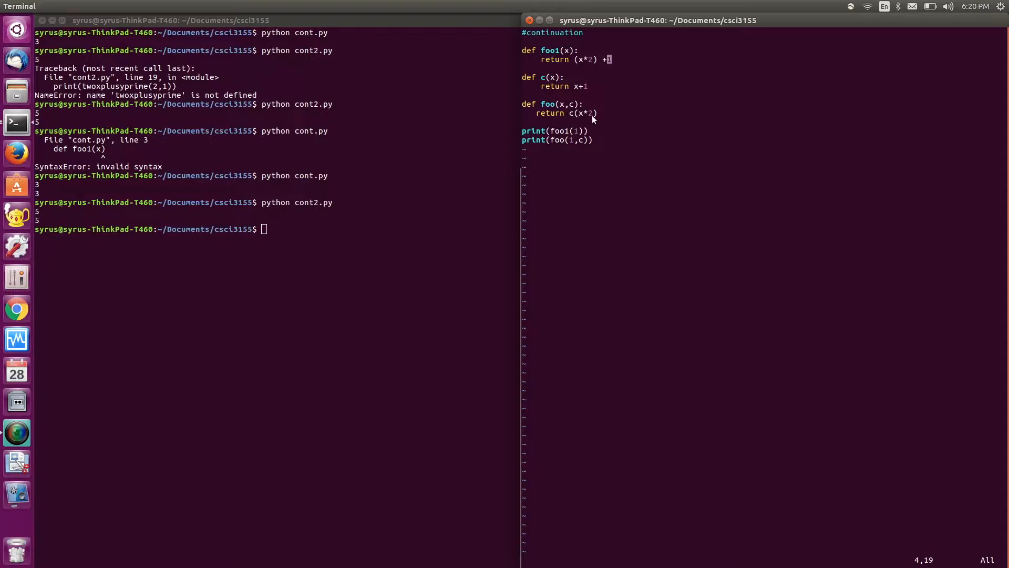
mouse_move(589, 116)
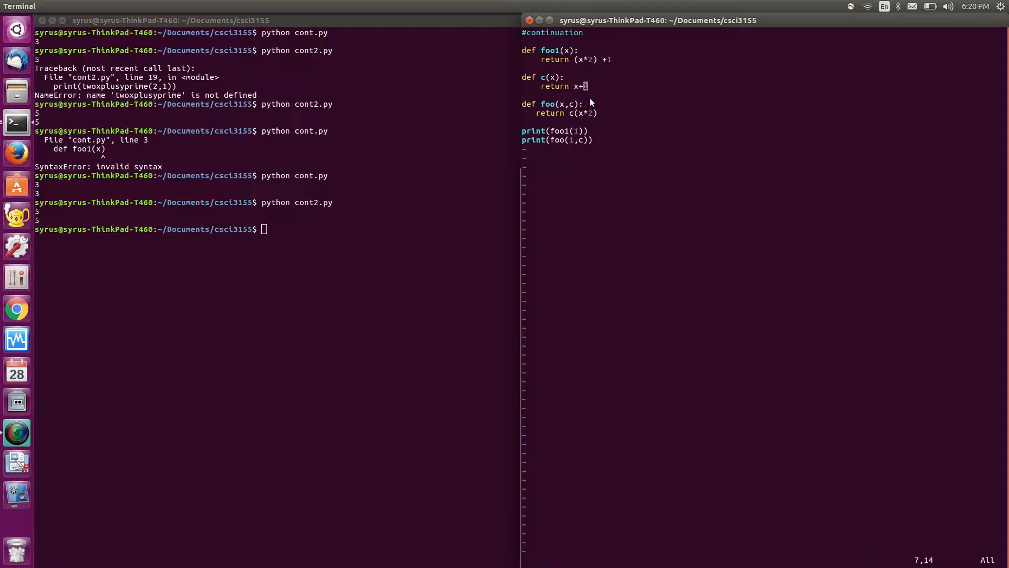
mouse_move(582, 118)
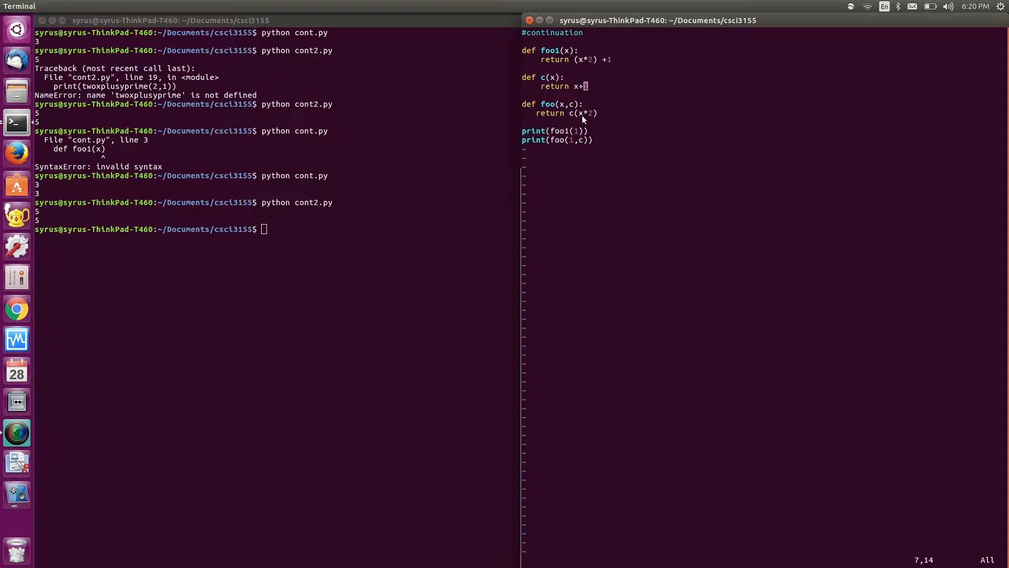
mouse_move(553, 80)
type("python cont1.py")
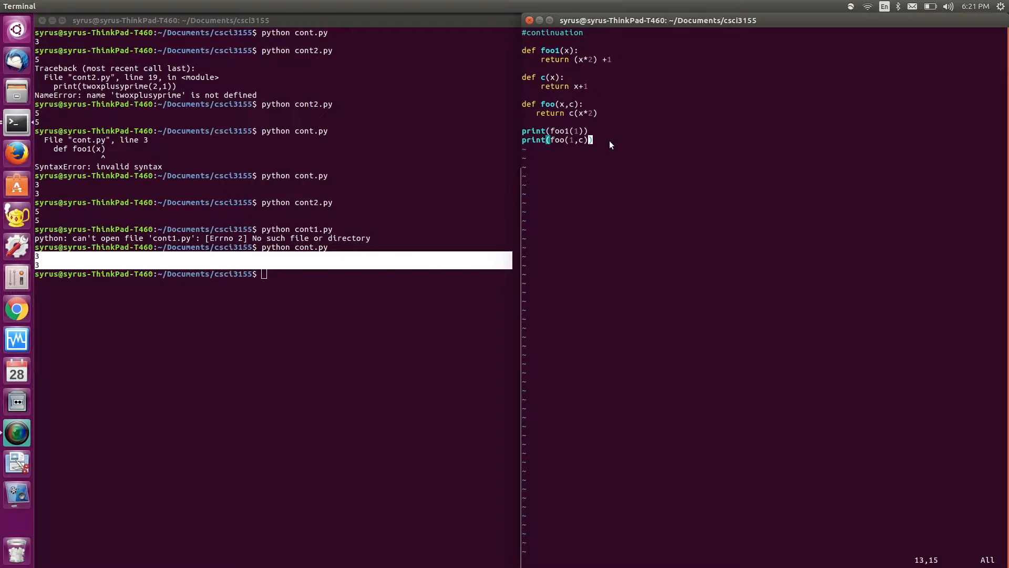
Step: Enter vim command mode to leave cont.py before running it in the shell
key(":")
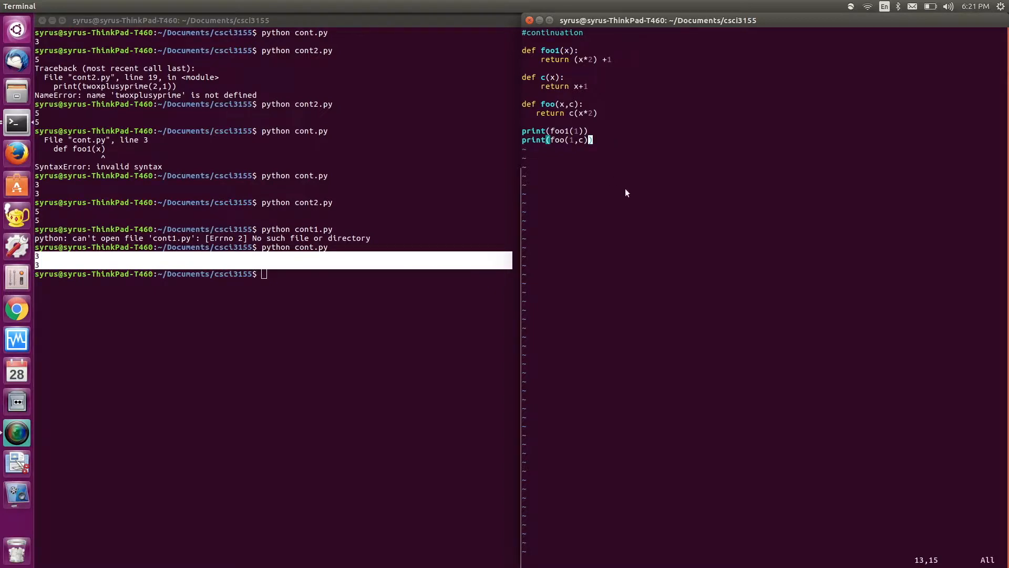
mouse_move(663, 196)
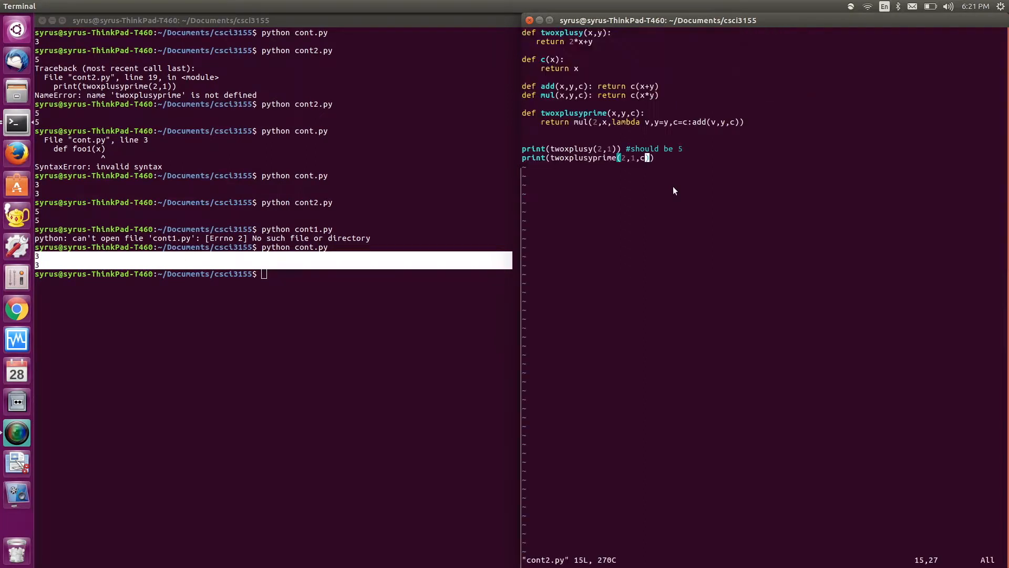
type("cl")
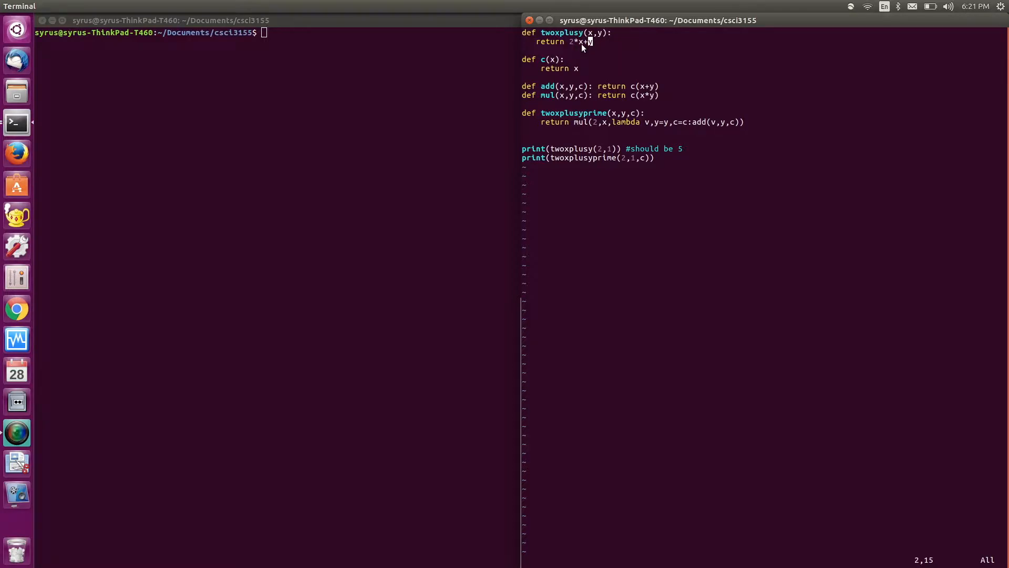
mouse_move(598, 48)
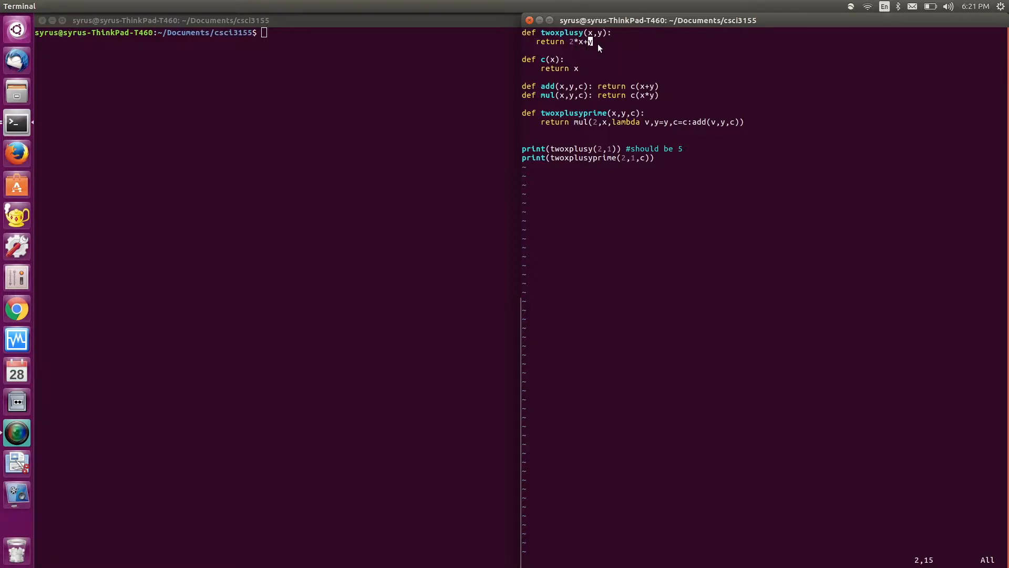
key("v")
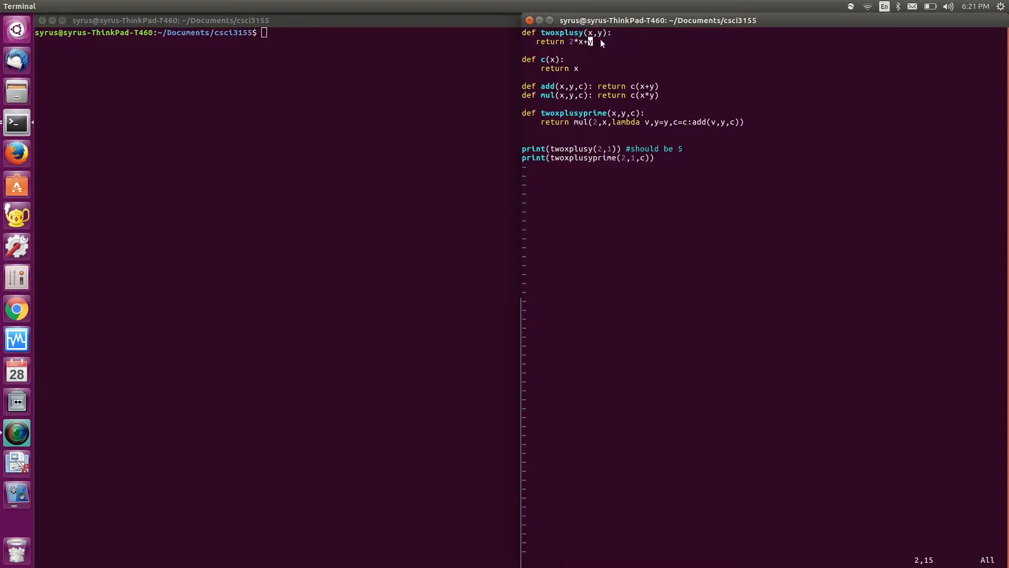
mouse_move(577, 50)
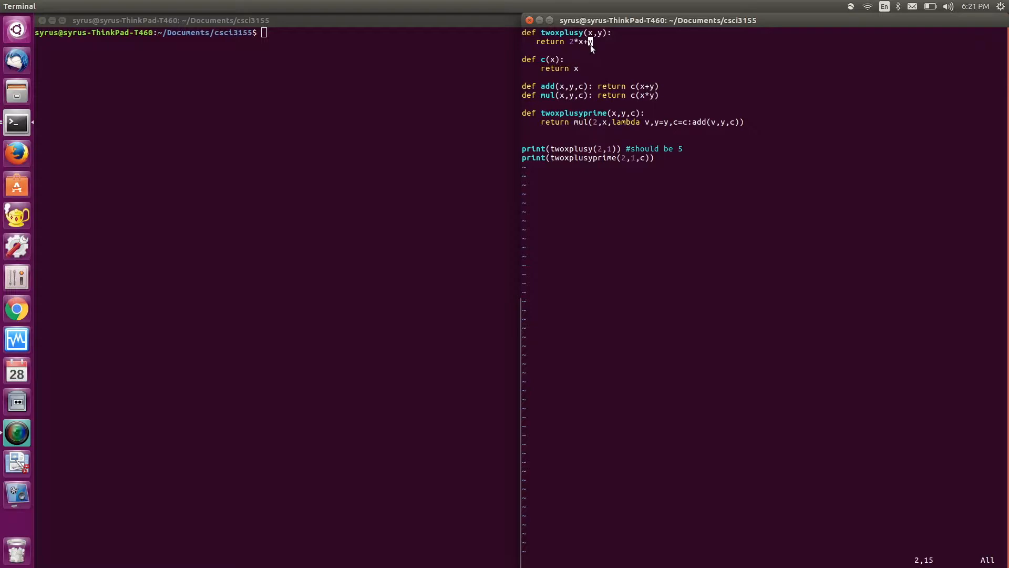
mouse_move(528, 34)
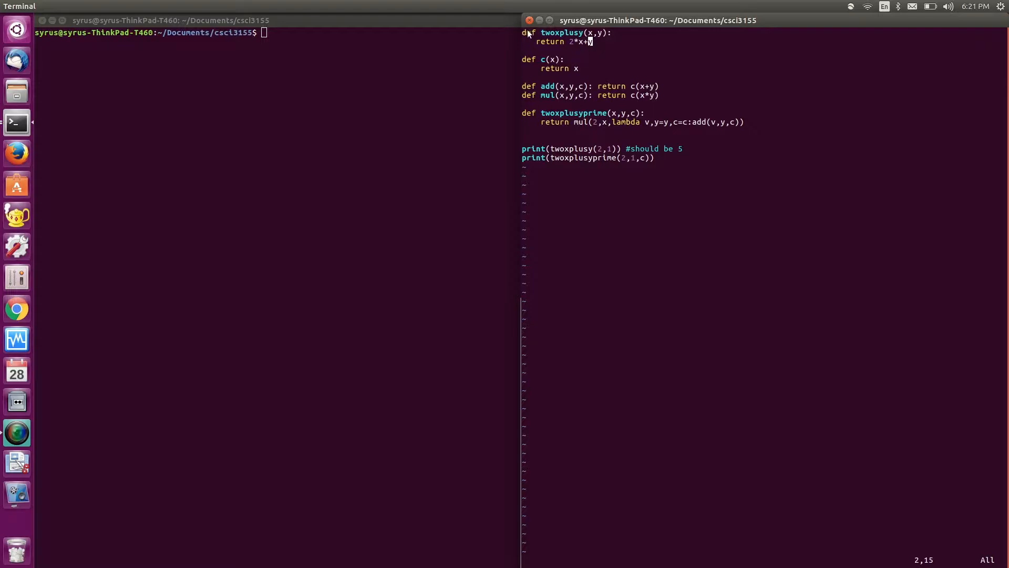
mouse_move(574, 51)
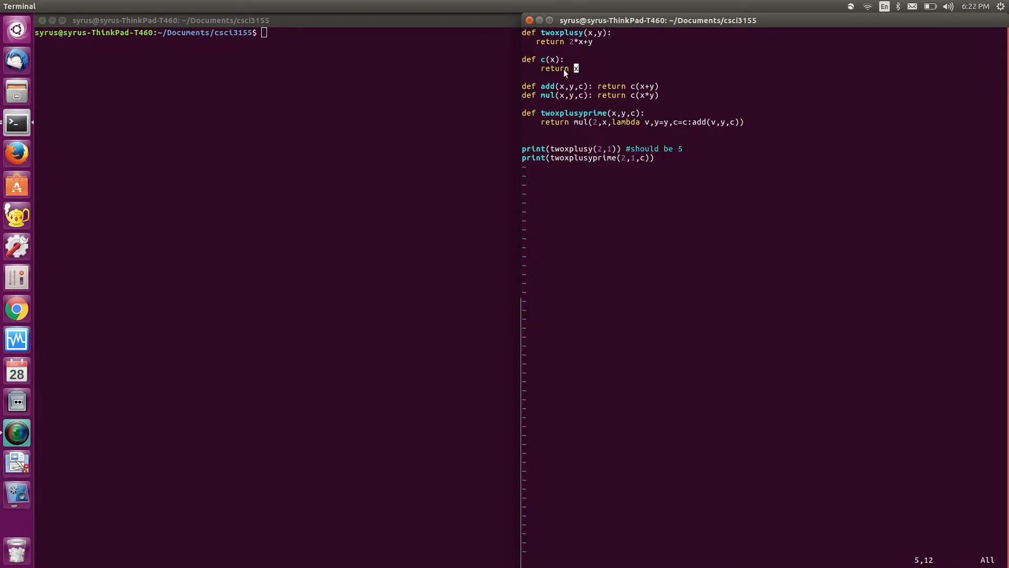
mouse_move(559, 69)
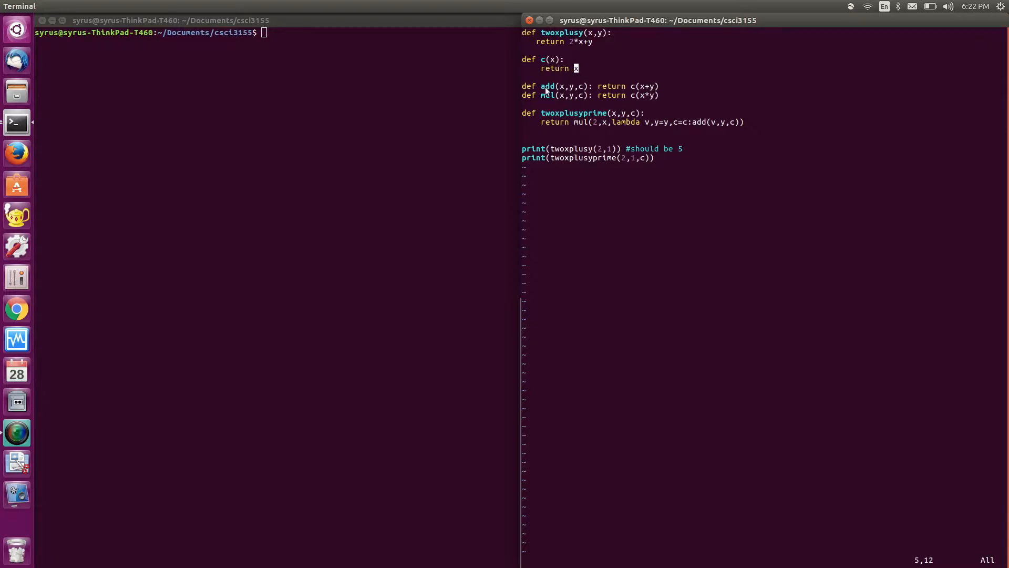
mouse_move(550, 94)
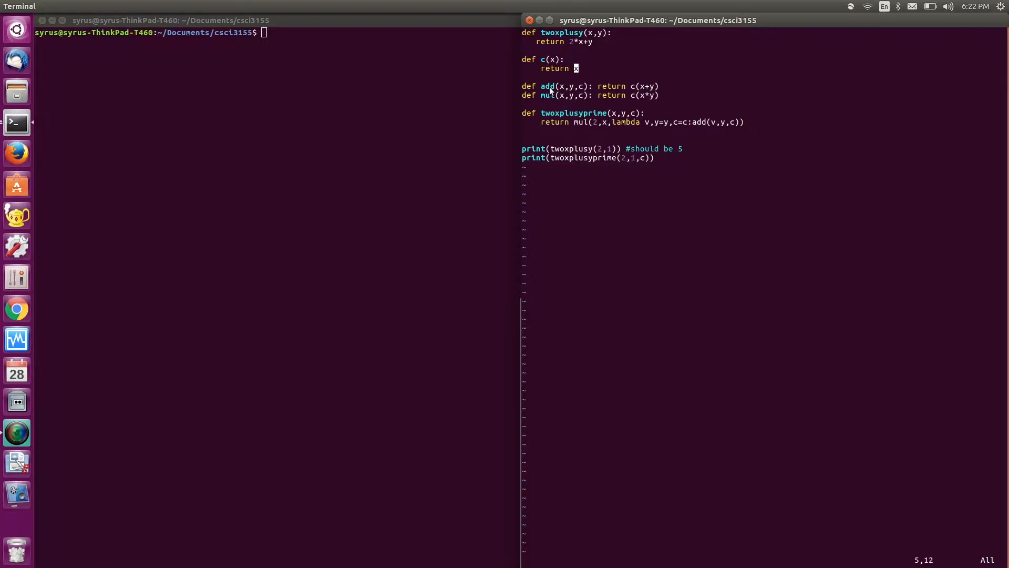
mouse_move(635, 91)
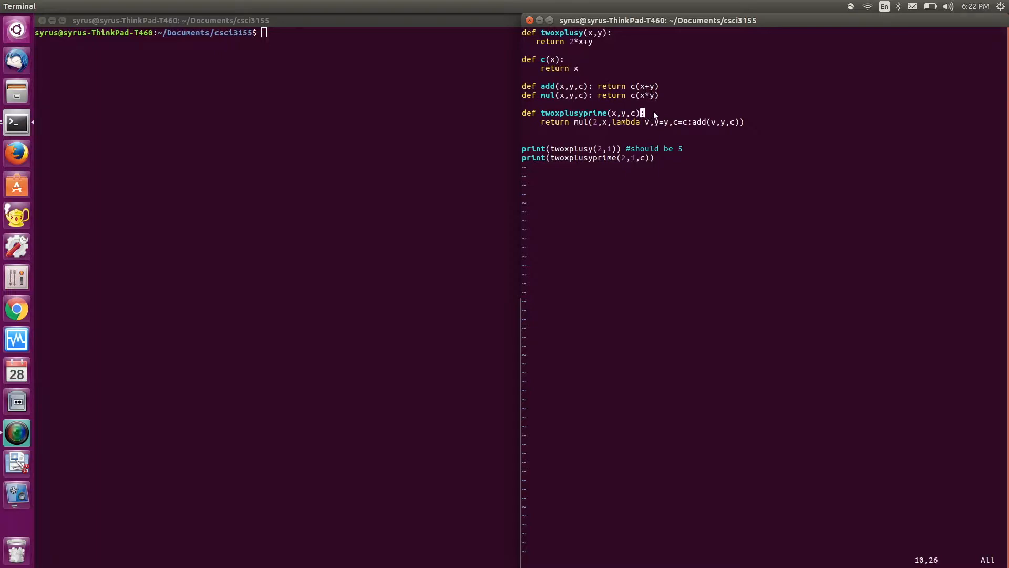
mouse_move(584, 122)
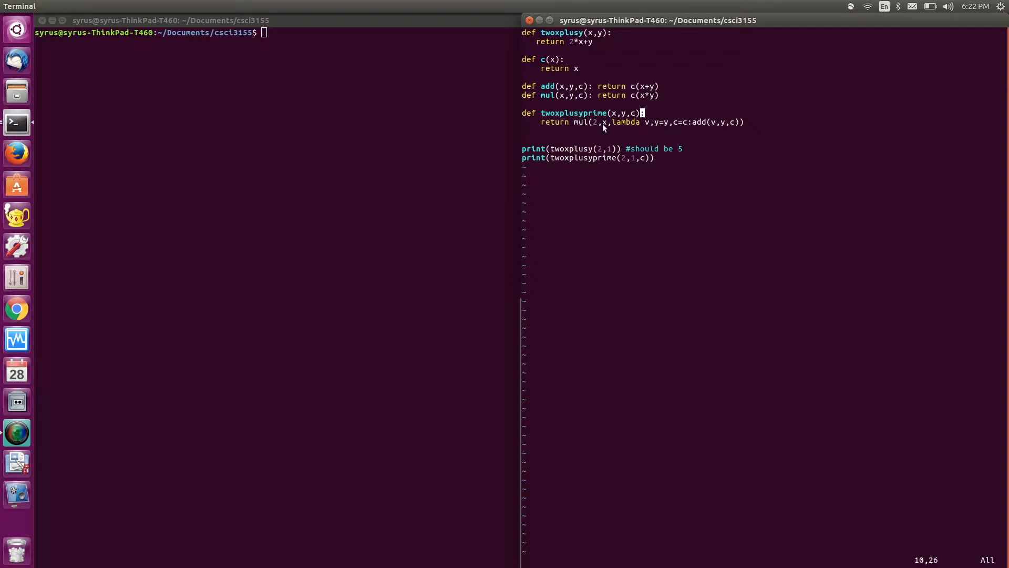
mouse_move(614, 122)
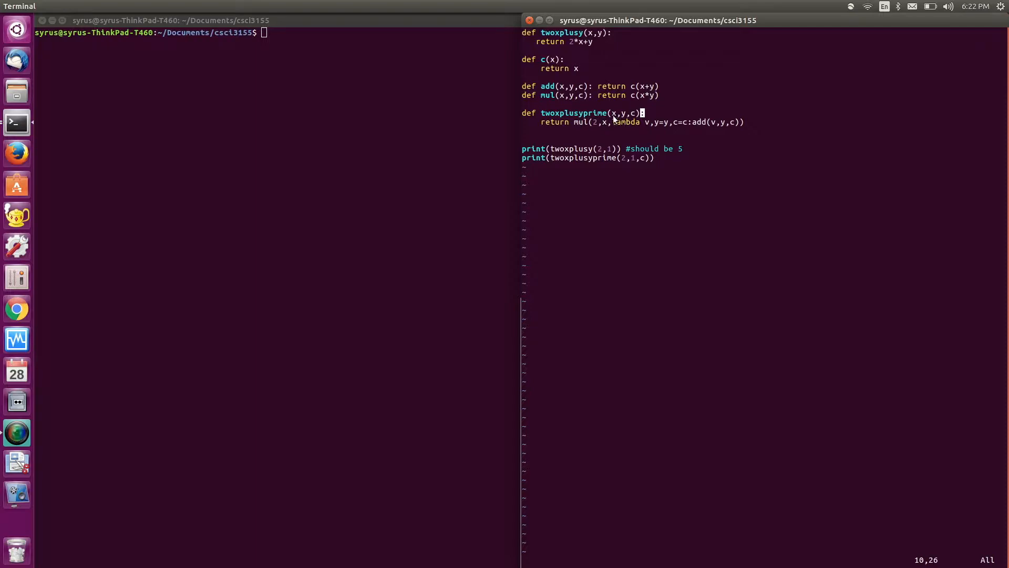
mouse_move(593, 105)
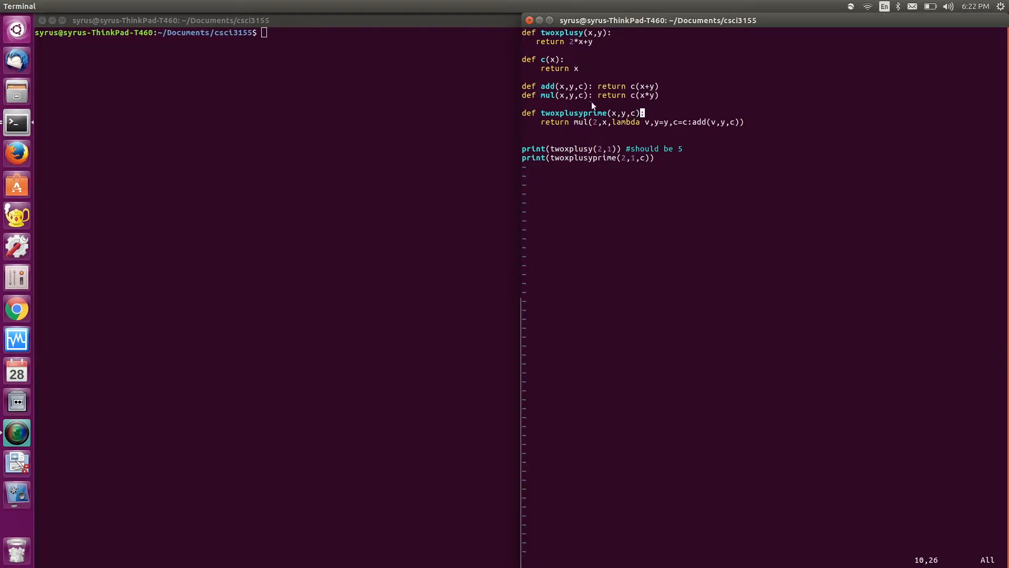
mouse_move(560, 129)
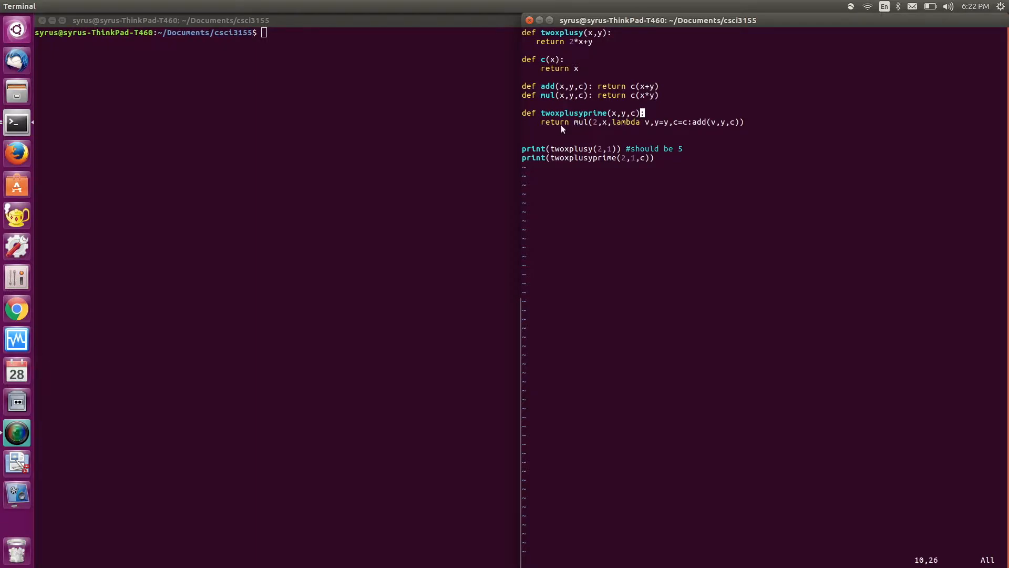
mouse_move(587, 125)
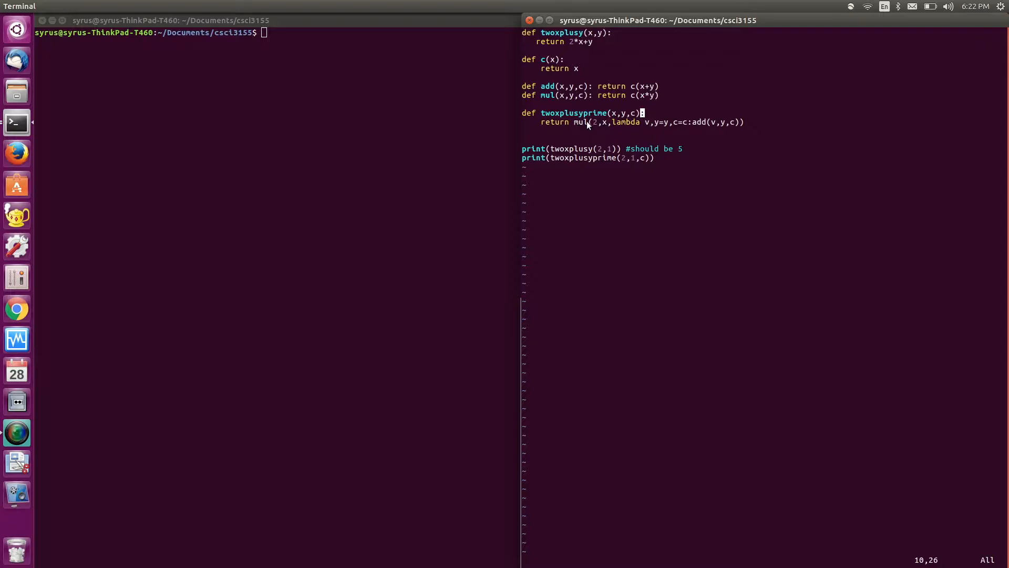
mouse_move(617, 124)
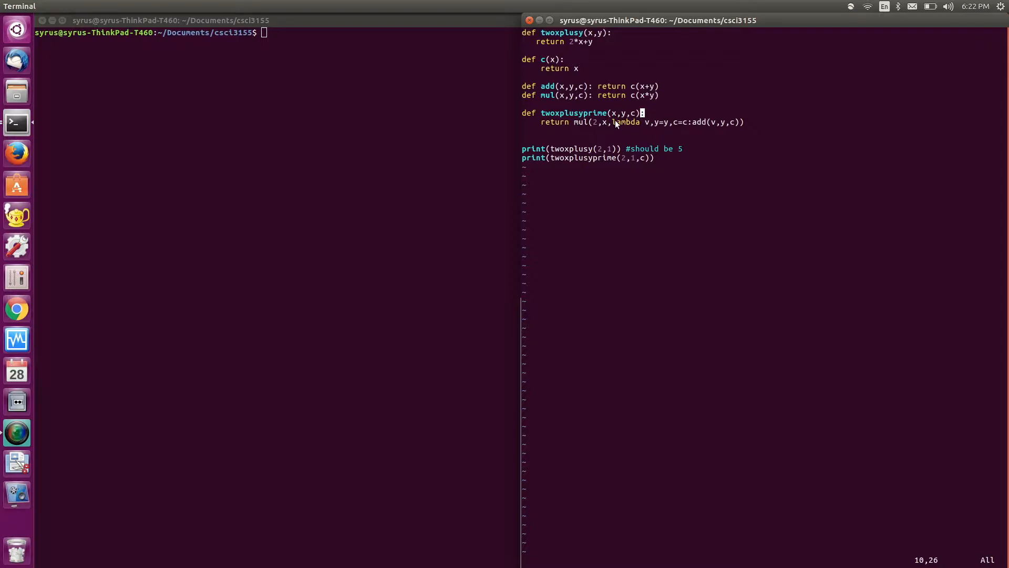
key("v")
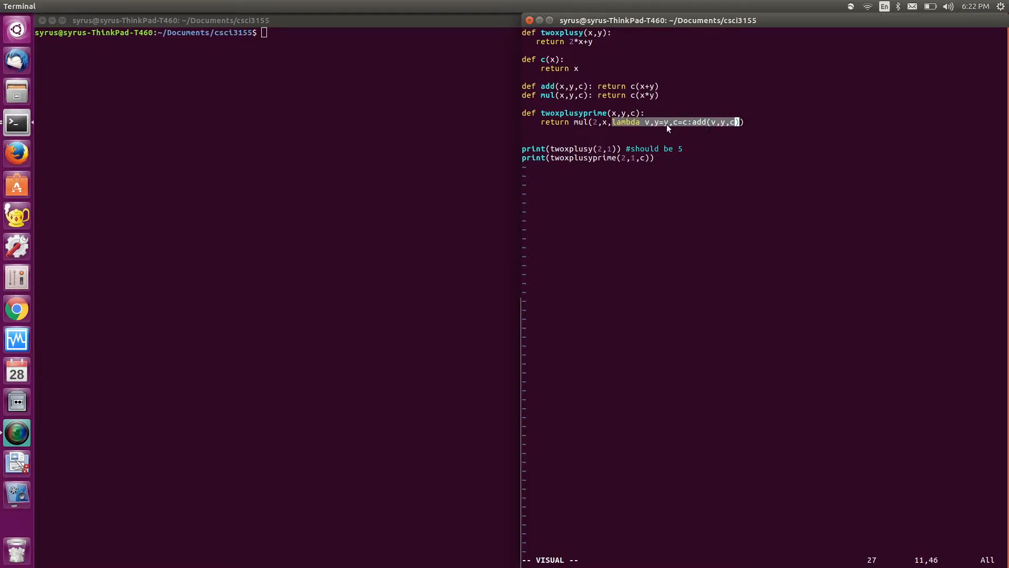
mouse_move(628, 129)
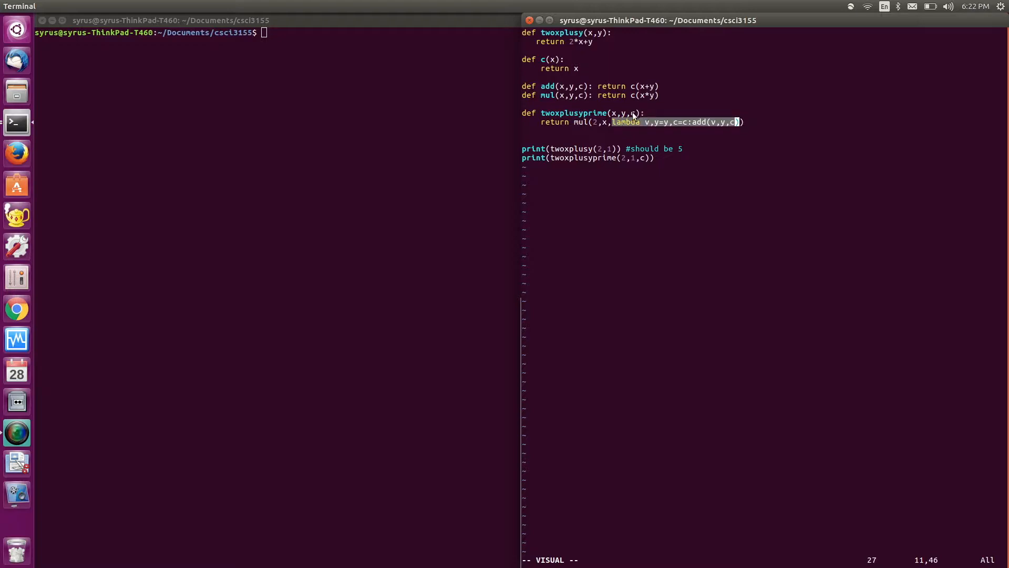
key("Escape")
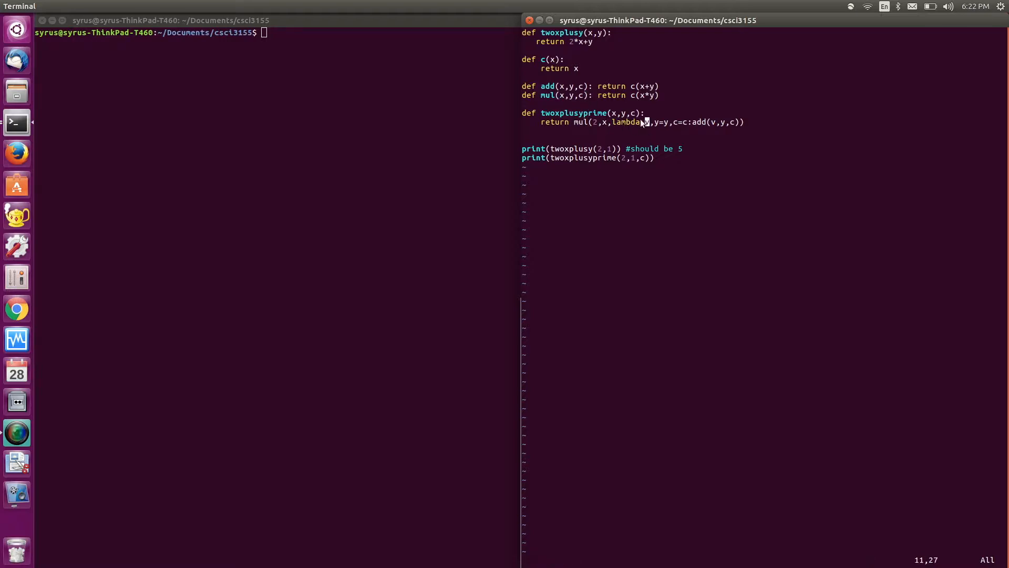
key("v")
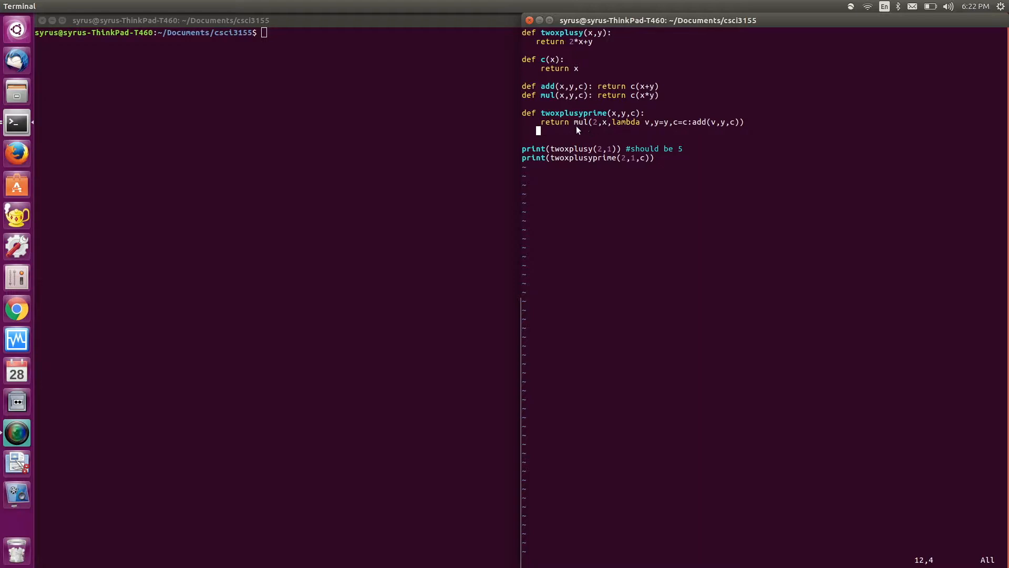
mouse_move(569, 124)
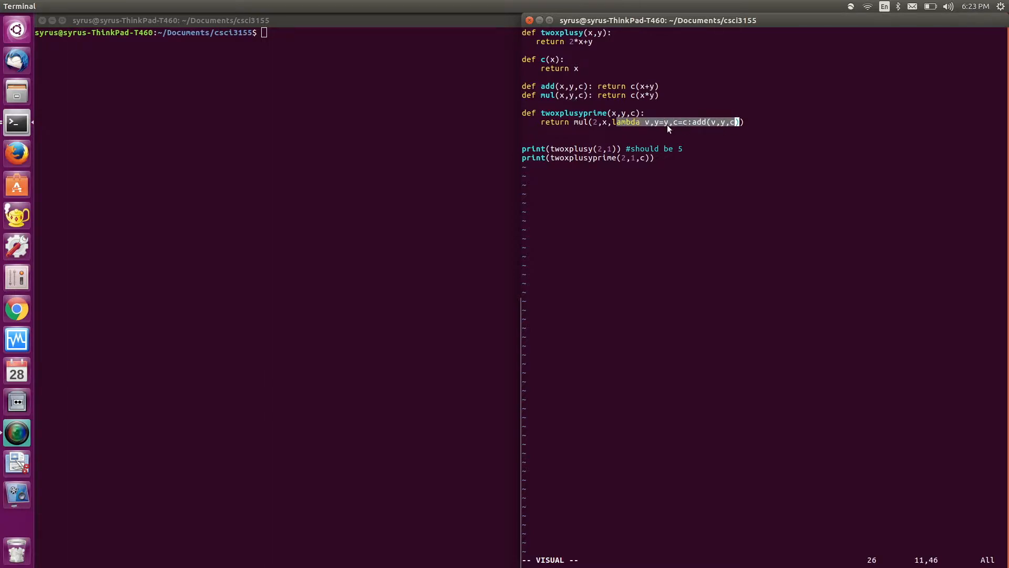
mouse_move(583, 97)
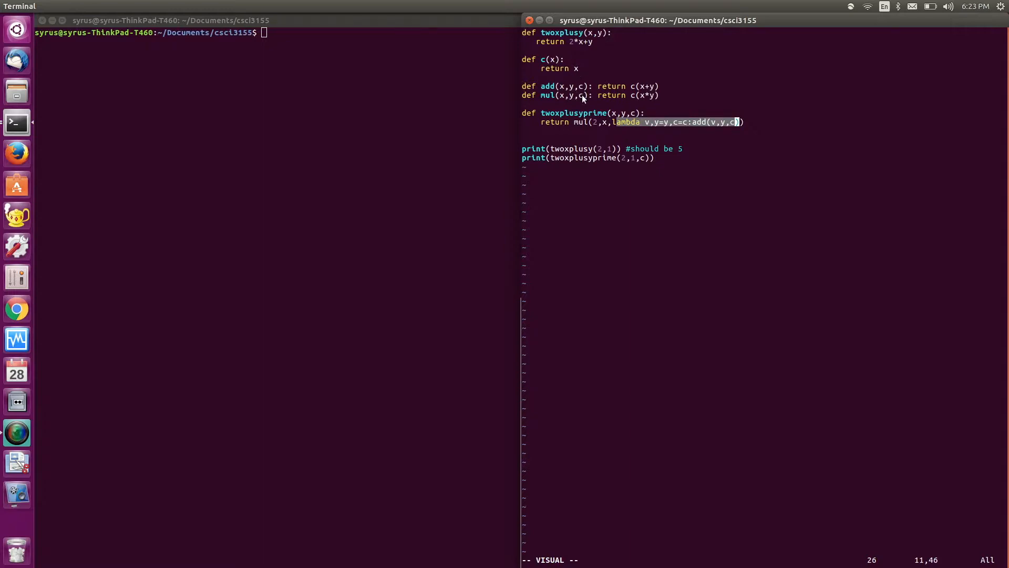
key("Escape")
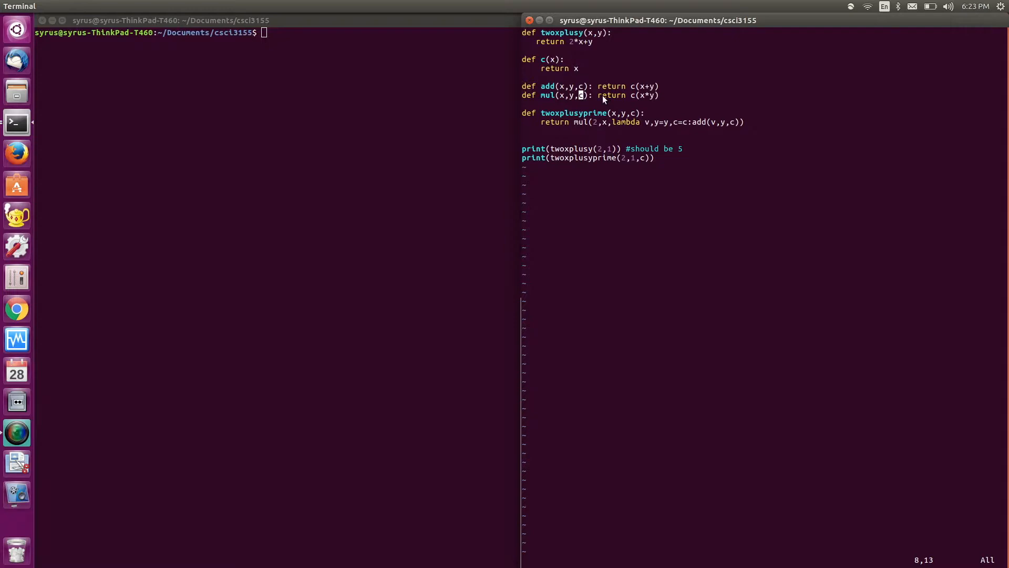
key("v")
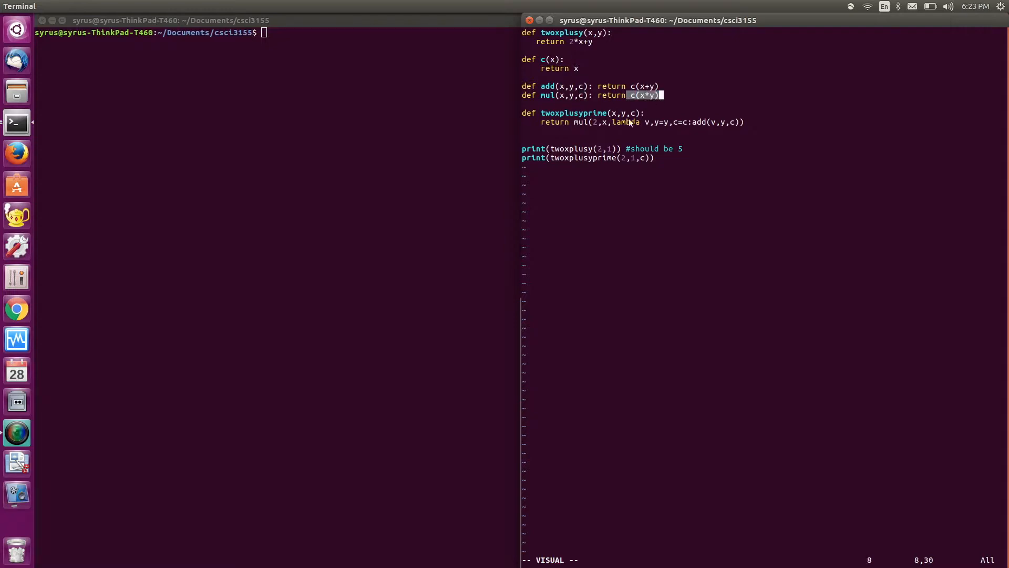
mouse_move(618, 122)
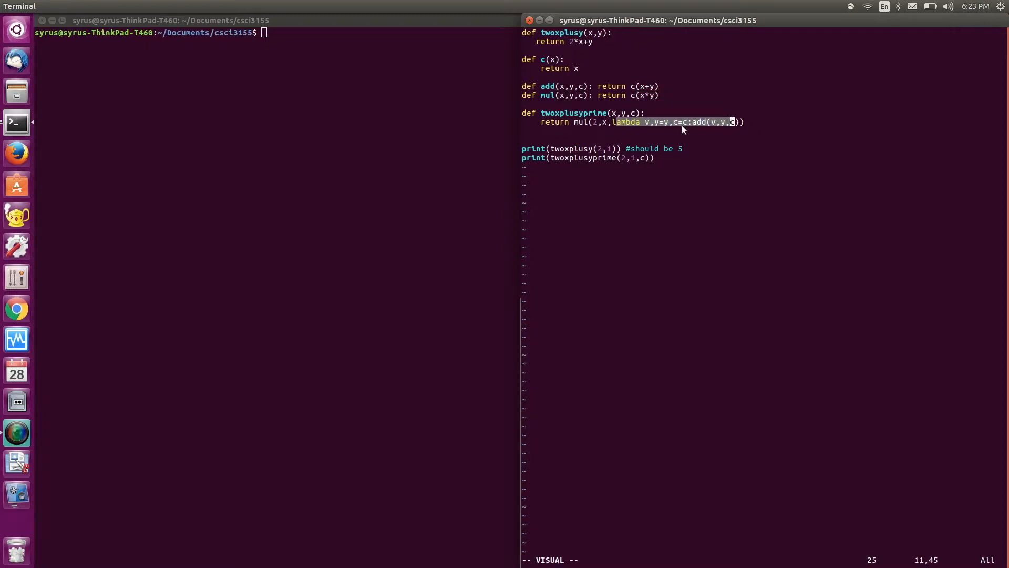
key("Escape")
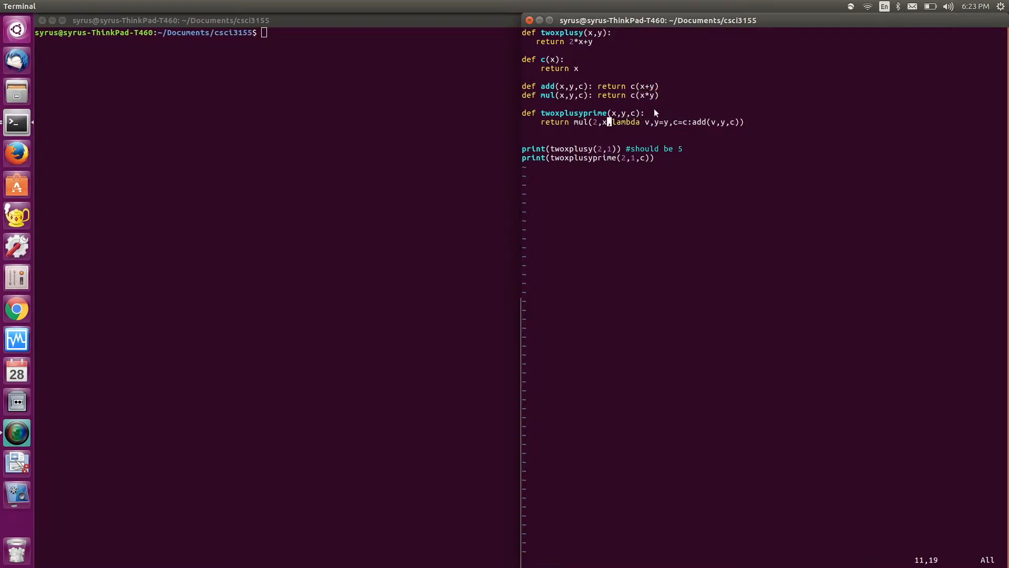
mouse_move(643, 122)
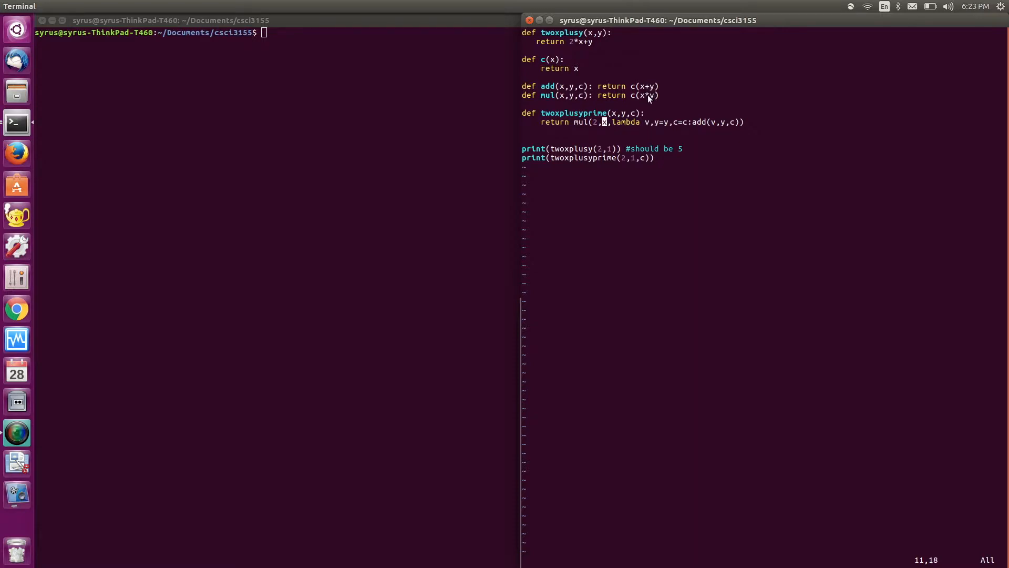
mouse_move(654, 99)
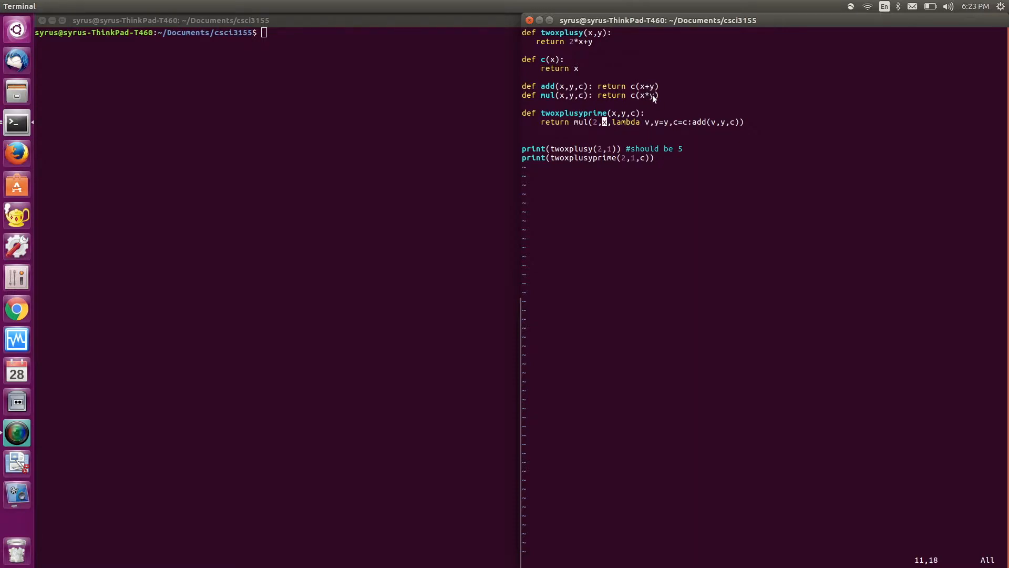
mouse_move(638, 99)
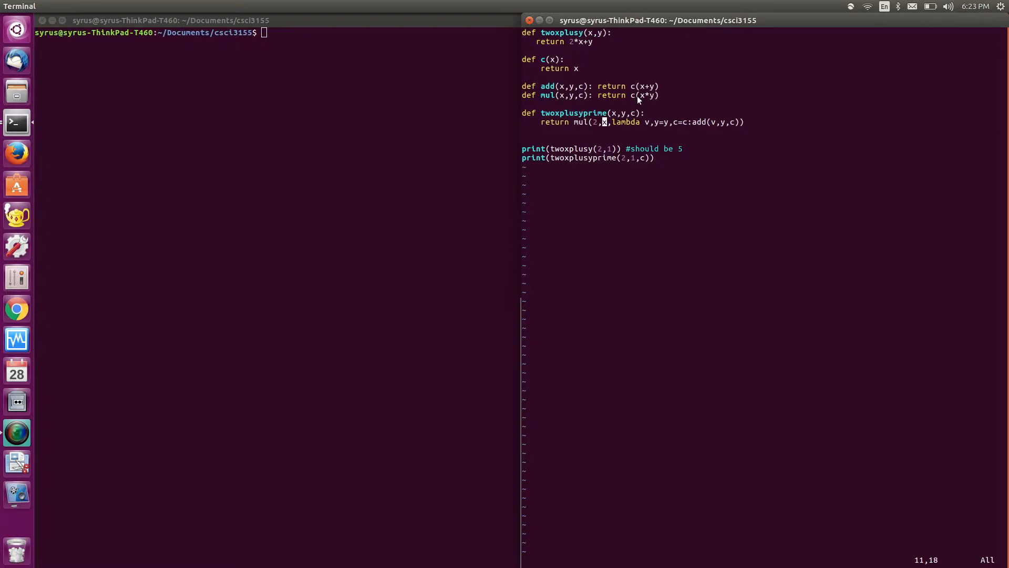
mouse_move(629, 128)
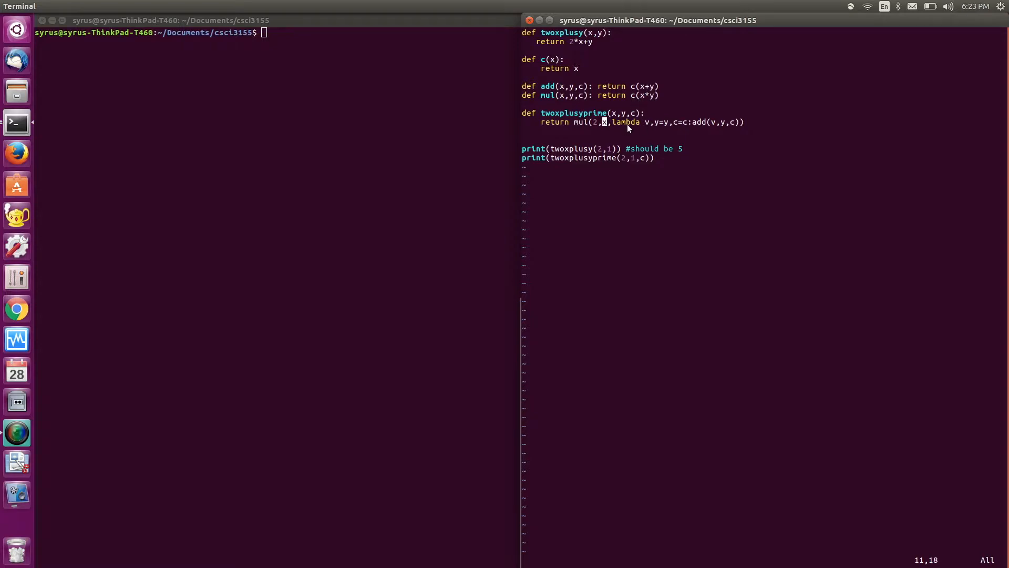
mouse_move(712, 129)
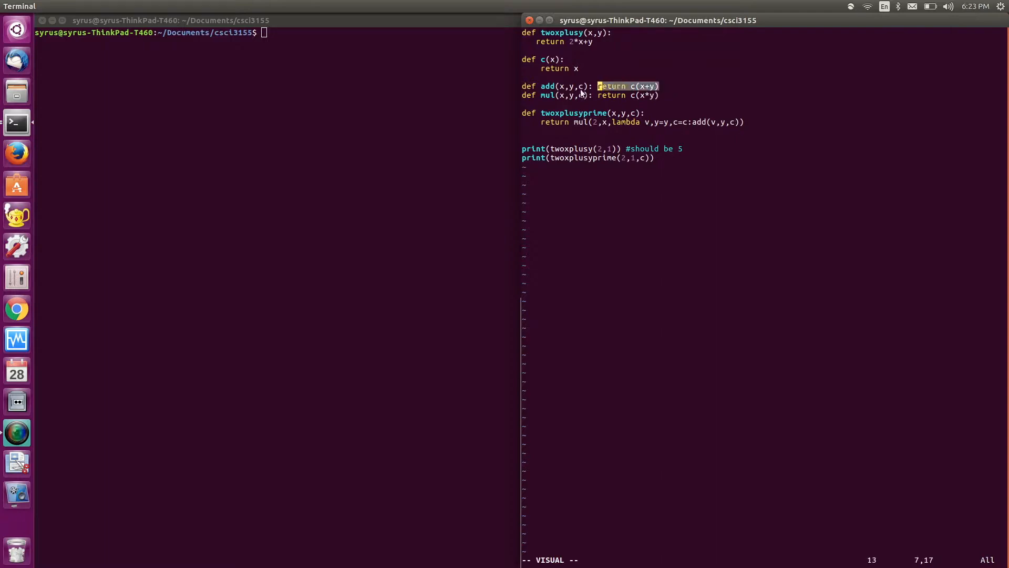
key("Escape")
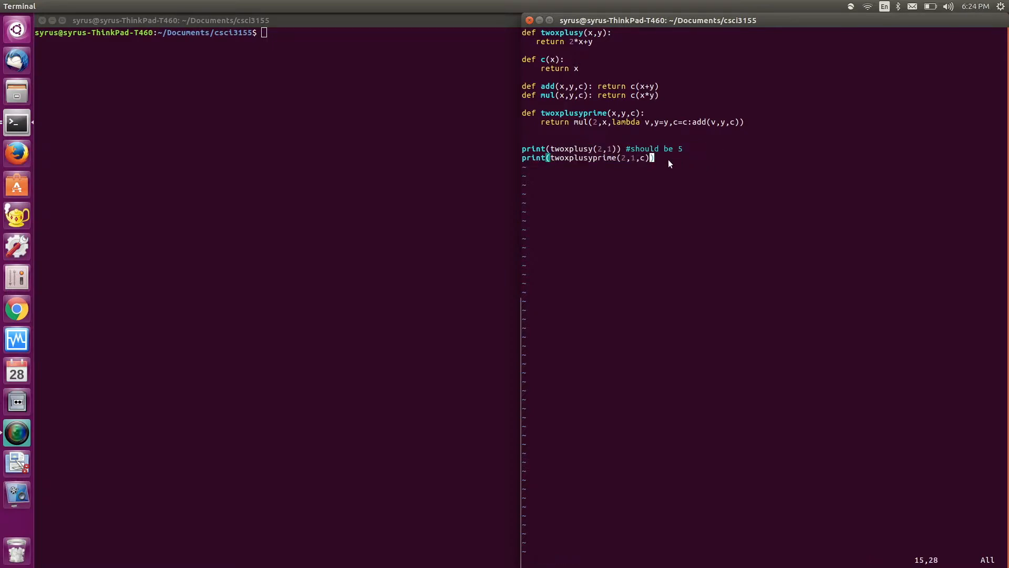
mouse_move(657, 196)
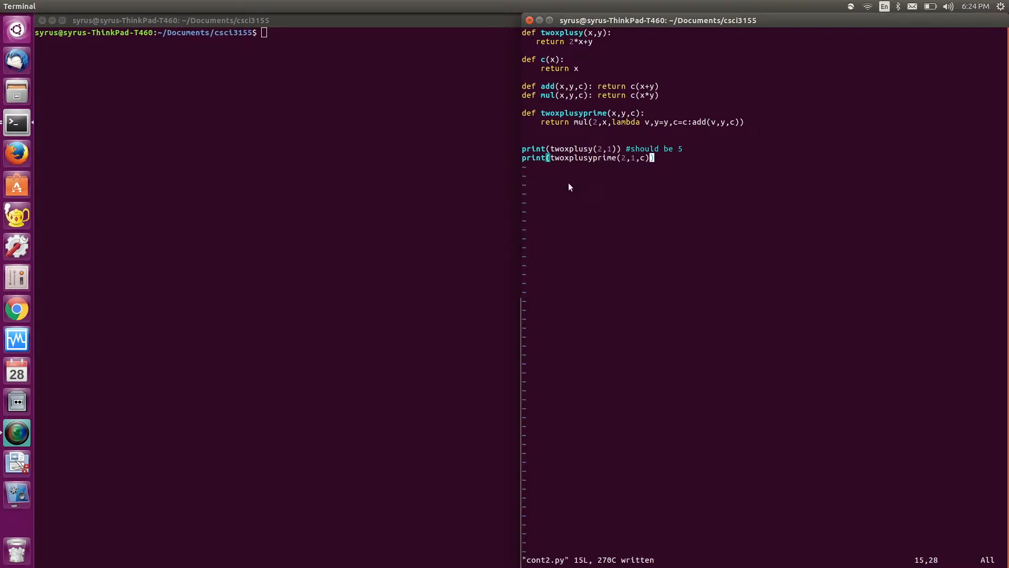
Step: Run the continuation script with python in the left terminal pane to print 5 twice
type("python cont.py")
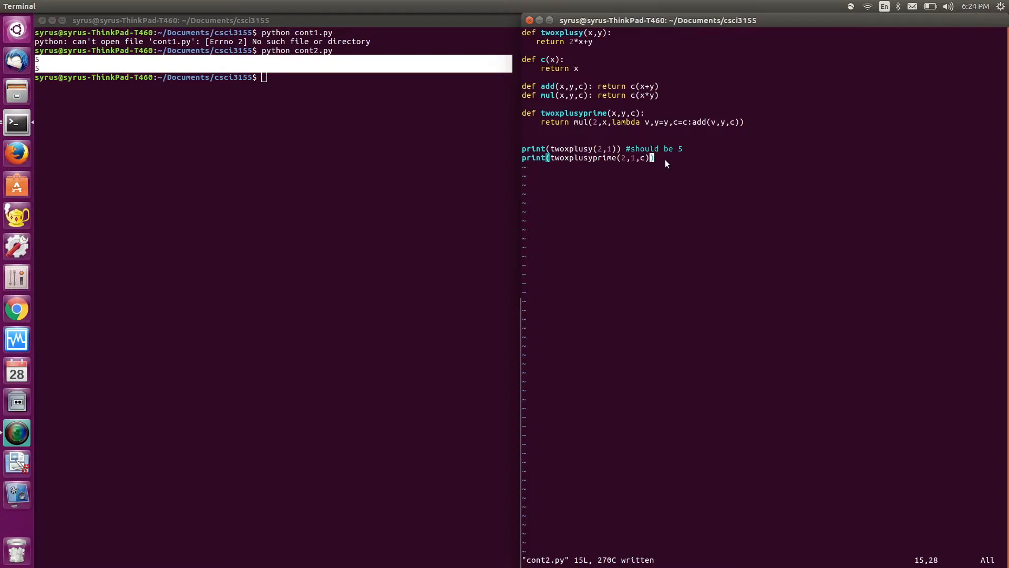
mouse_move(597, 212)
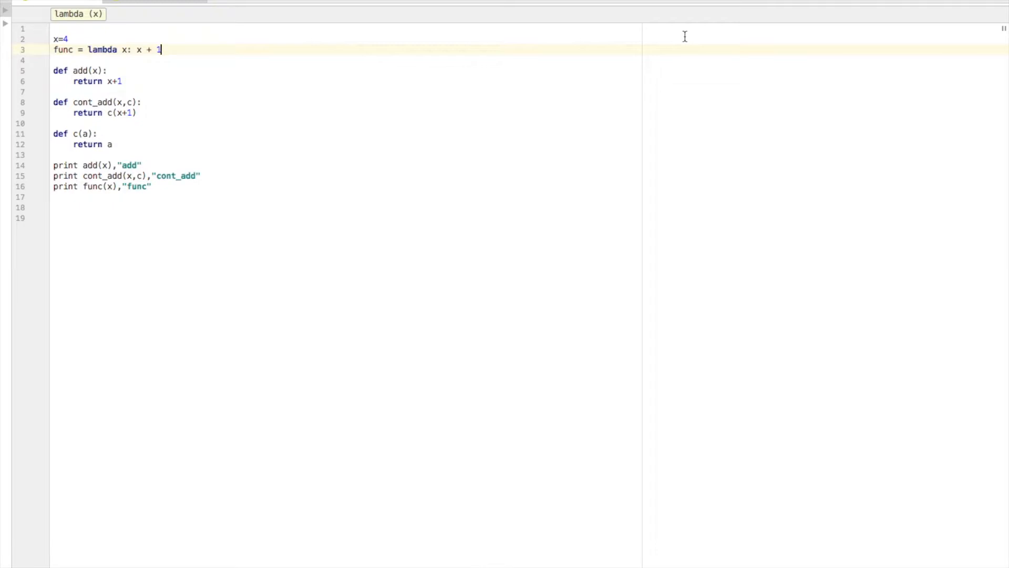
mouse_move(187, 66)
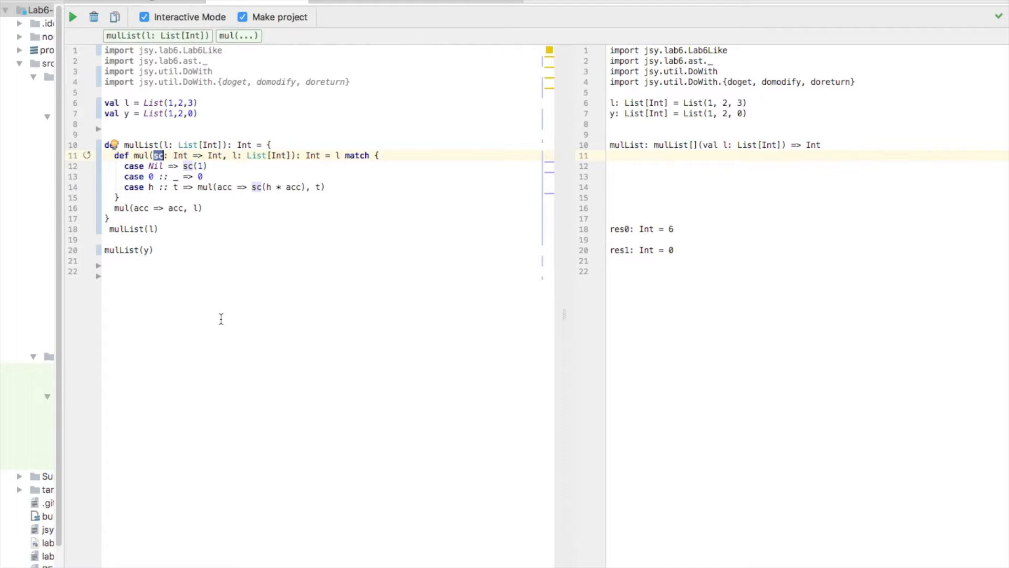
Step: Walk through mulList's match cases: the mulList(y) call, acc parameter, recursive case and early-return 0 case
left_click(105, 271)
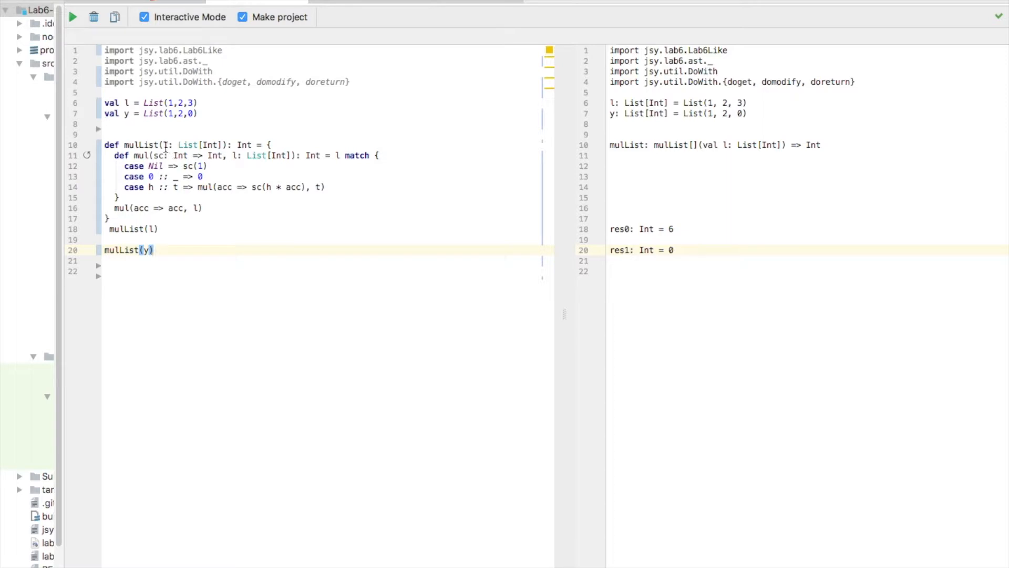
double_click(225, 187)
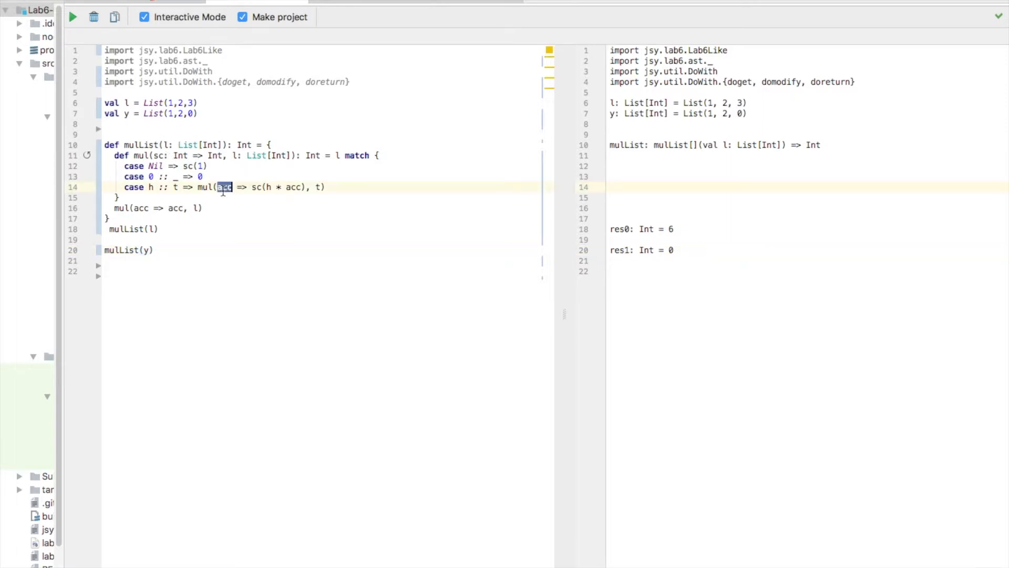
left_click(225, 187)
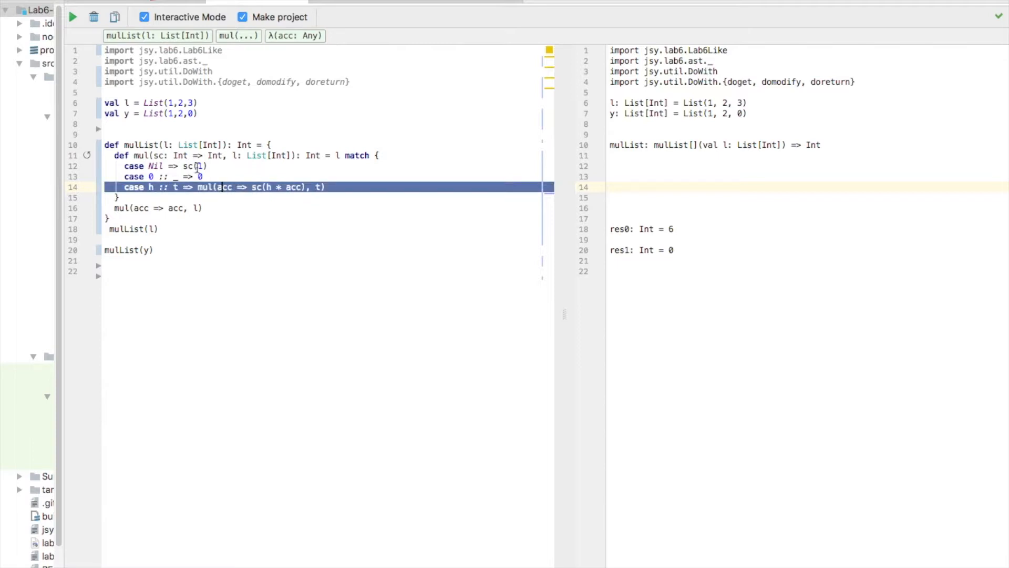
double_click(225, 187)
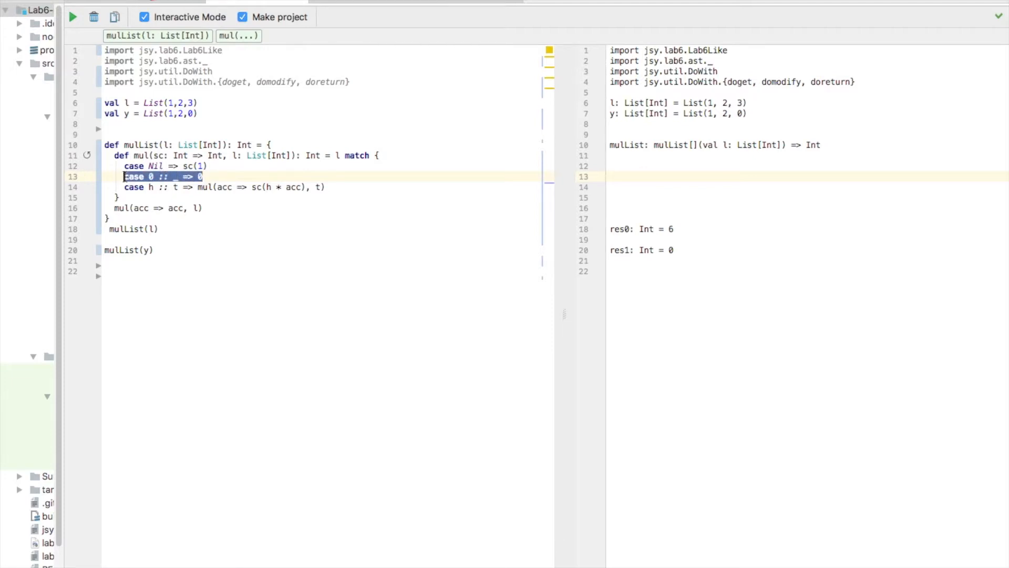
Step: Highlight acc inside the sc(h * acc) continuation of the recursive case
left_click(204, 177)
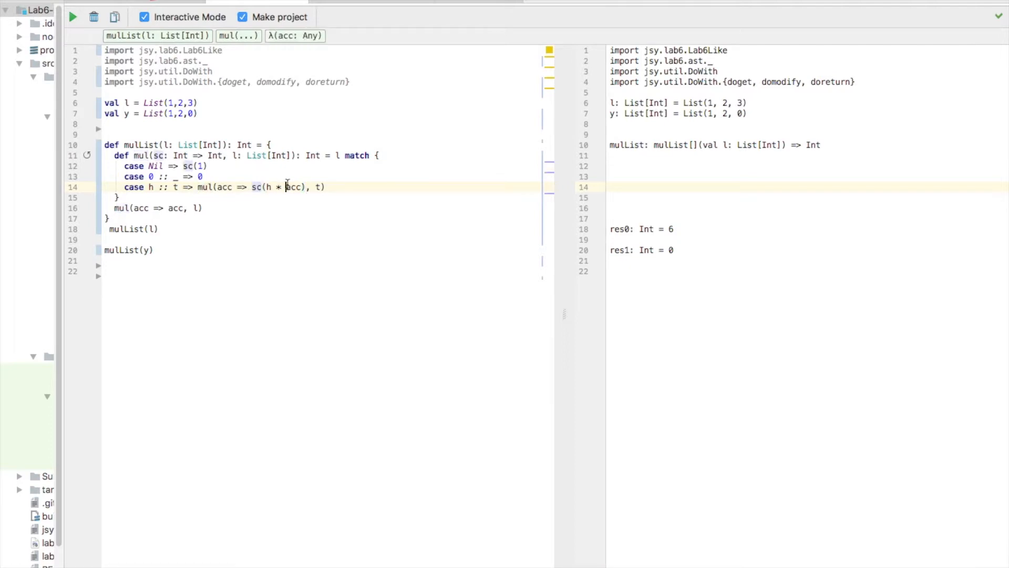
double_click(293, 187)
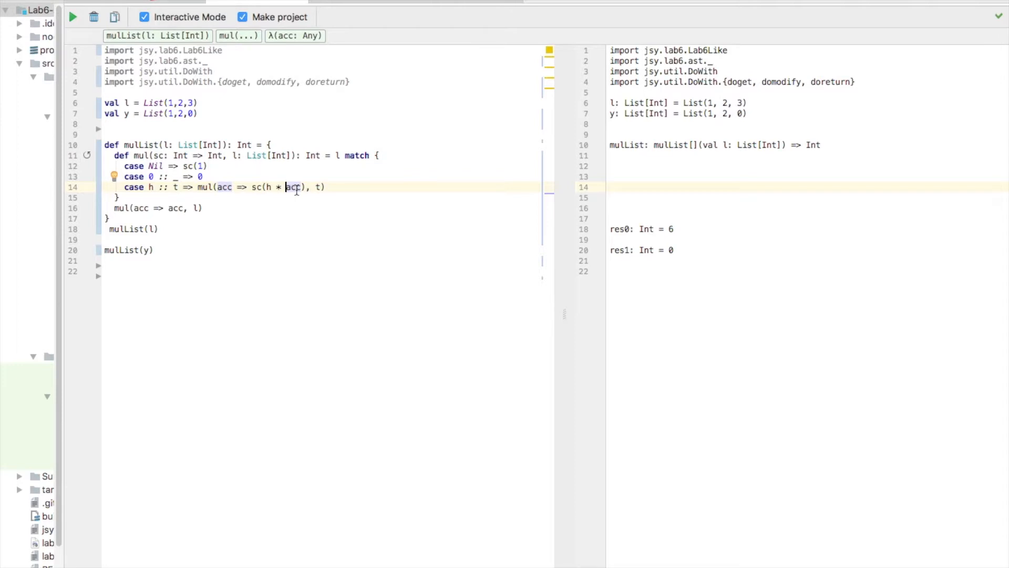
mouse_move(331, 214)
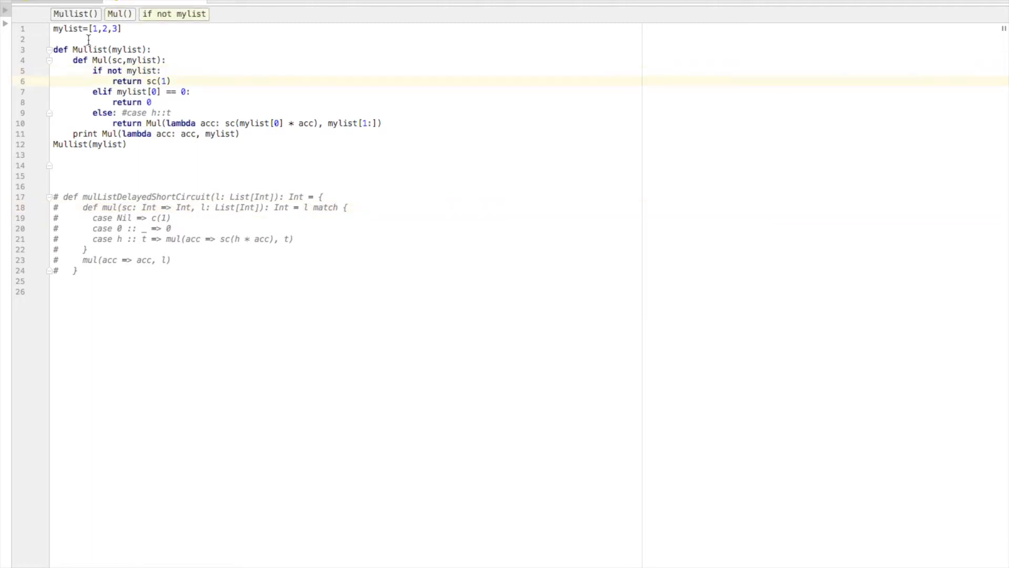
Step: Point out the empty-list case returning sc(1) and the lambda's acc parameter in the recursive call
double_click(88, 50)
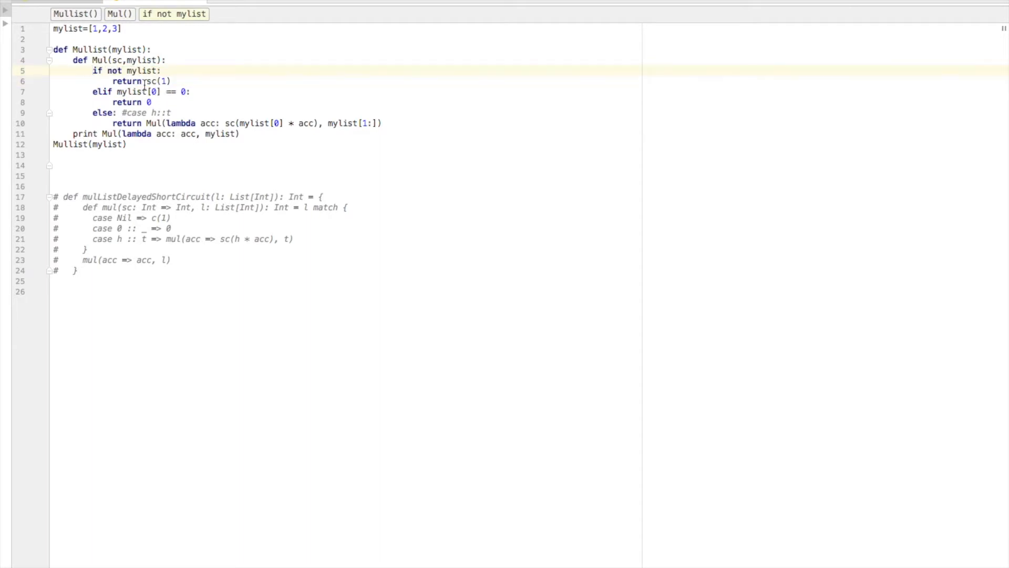
left_click(134, 91)
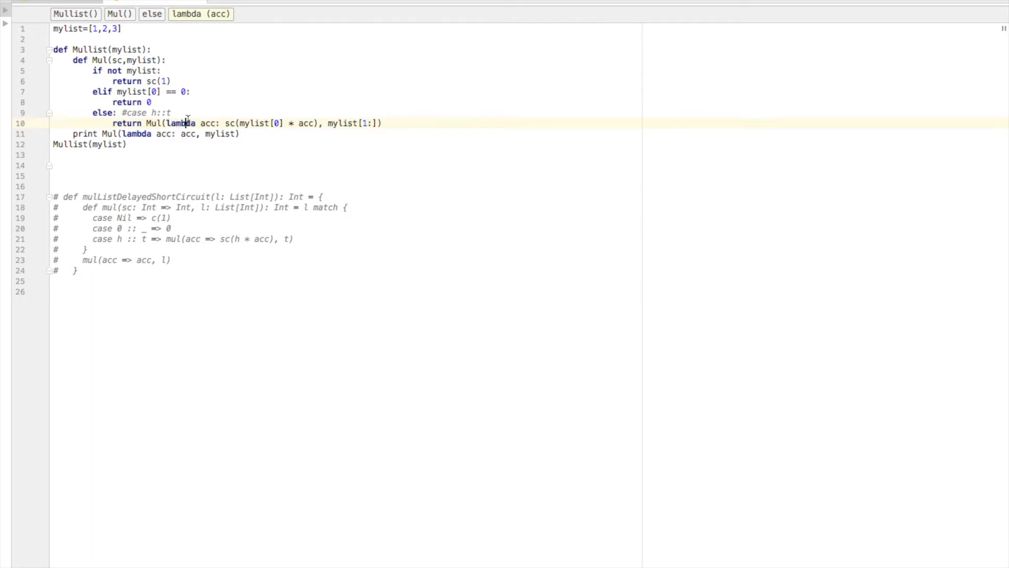
double_click(255, 123)
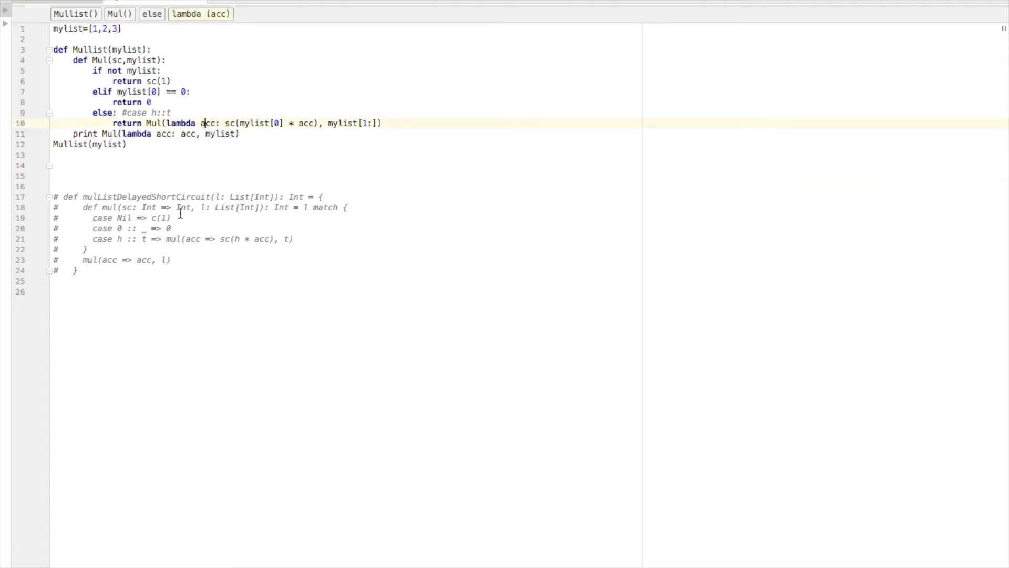
mouse_move(252, 252)
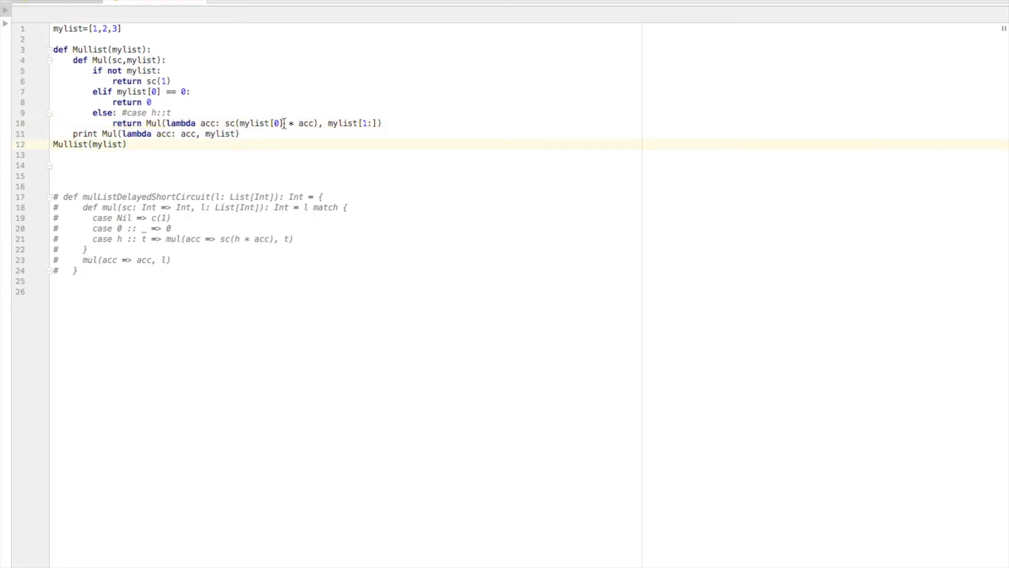
Step: Select mylist[0] * acc and the remaining list mylist[1:] inside the continuation
left_click(320, 123)
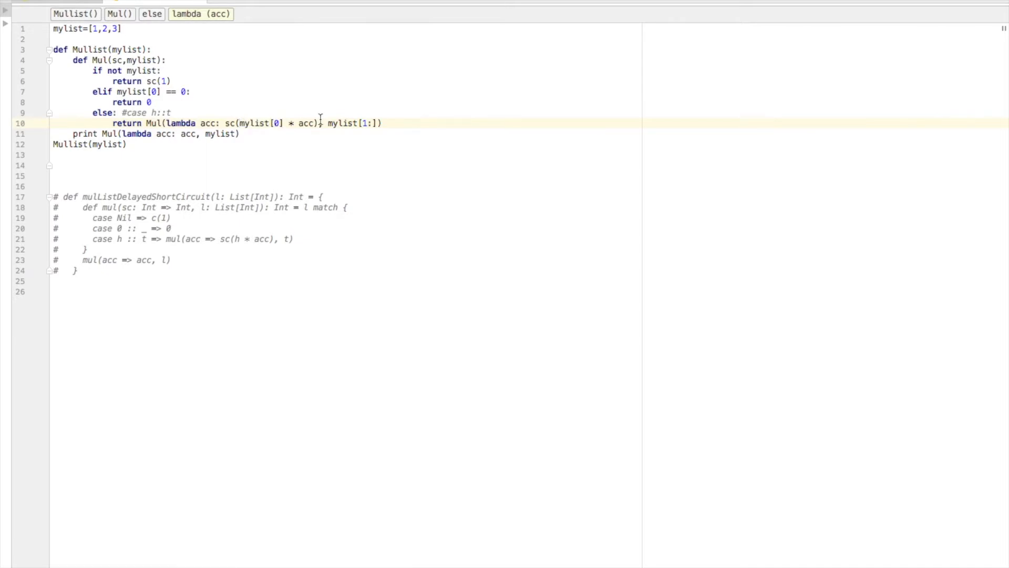
double_click(304, 123)
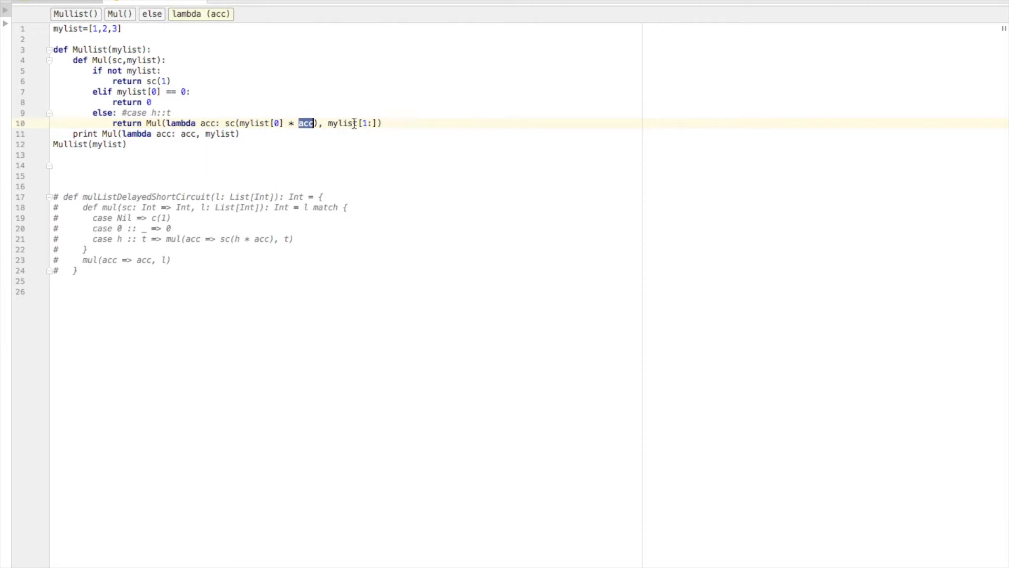
double_click(341, 123)
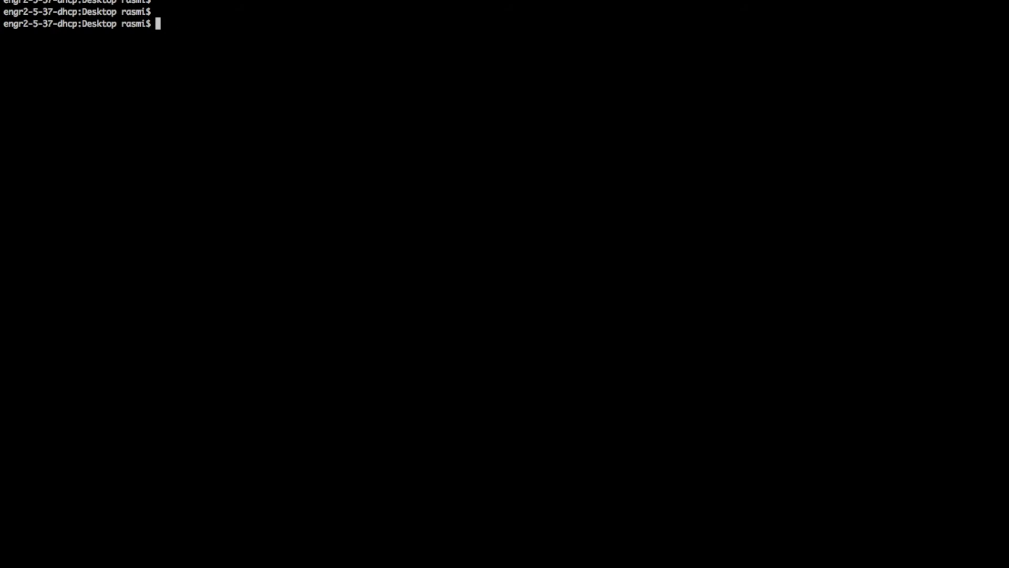
Step: Run python Continuationmul.py in the terminal
type("p")
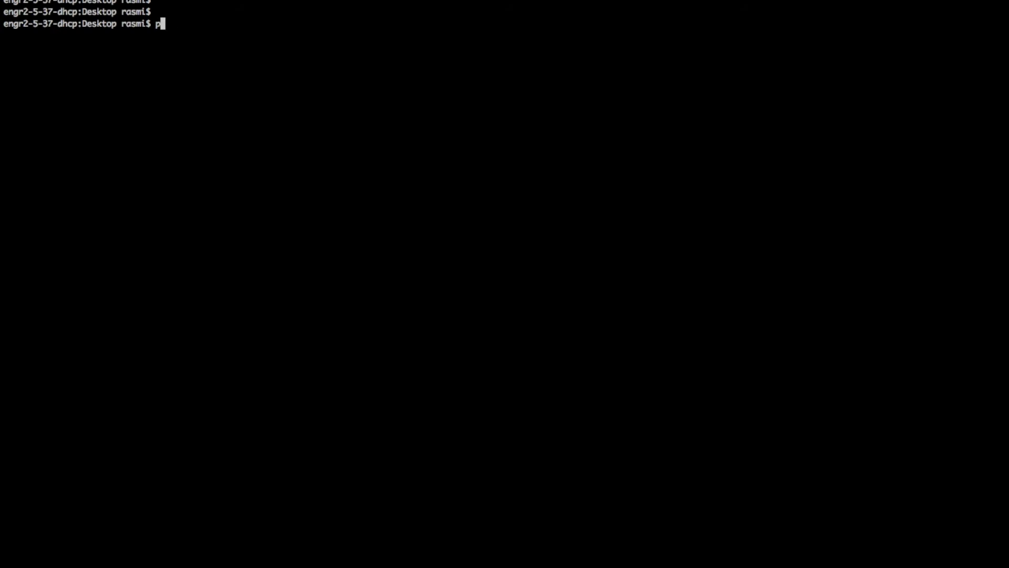
type("ython")
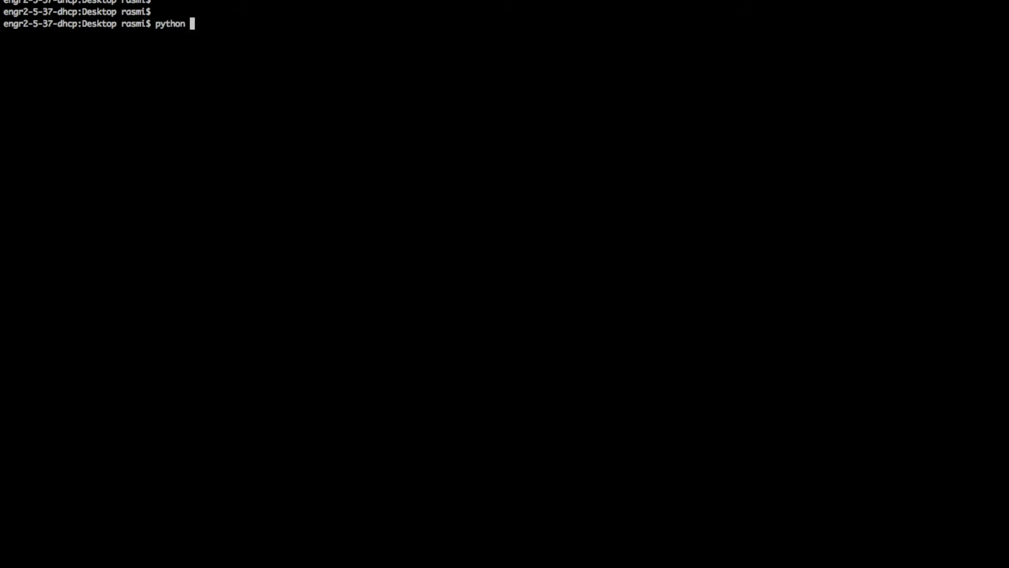
type("Continuation")
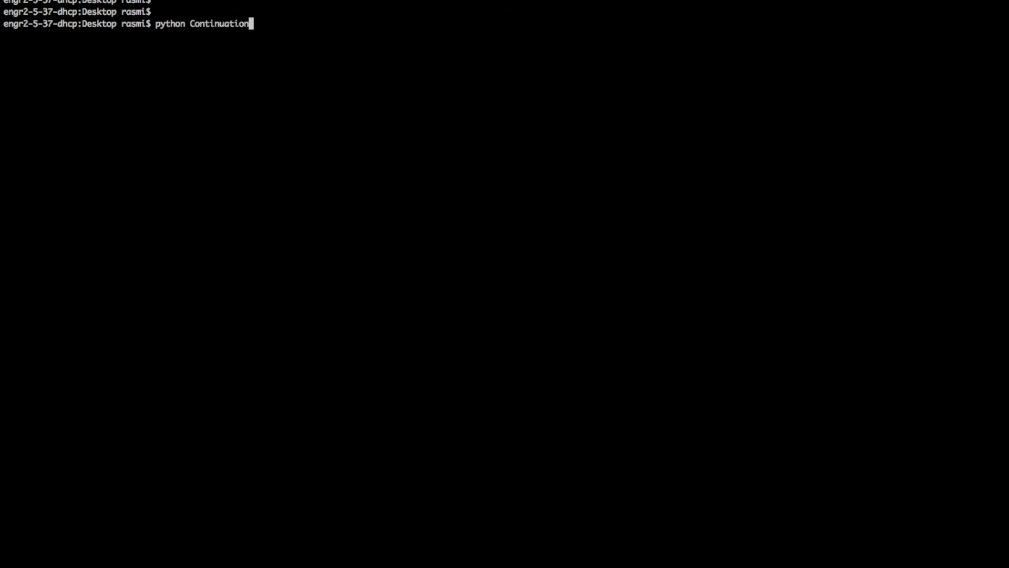
type("mul.py")
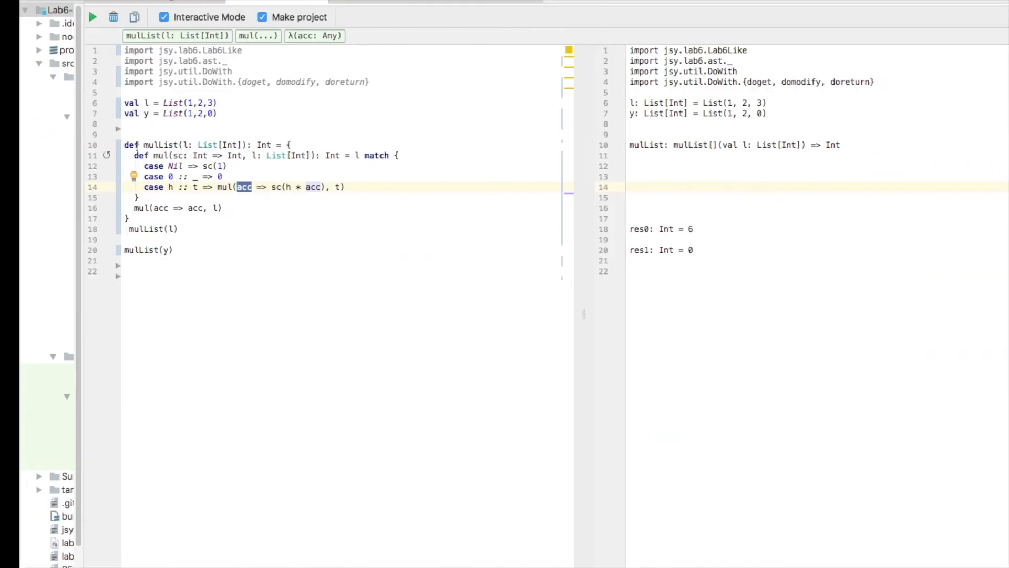
Step: Point to the recursive case line of mul in the Scala worksheet
left_click(146, 229)
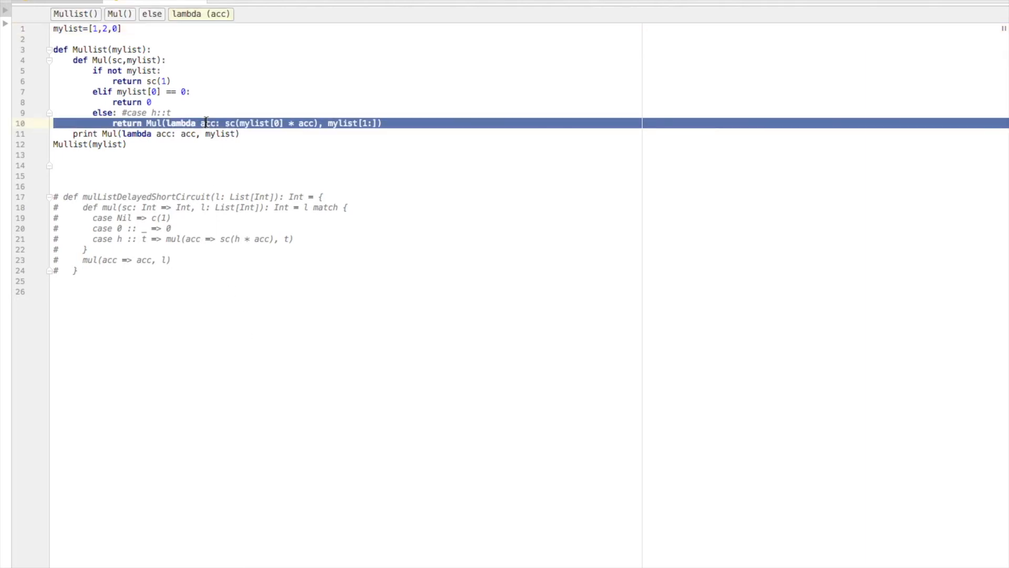
mouse_move(168, 92)
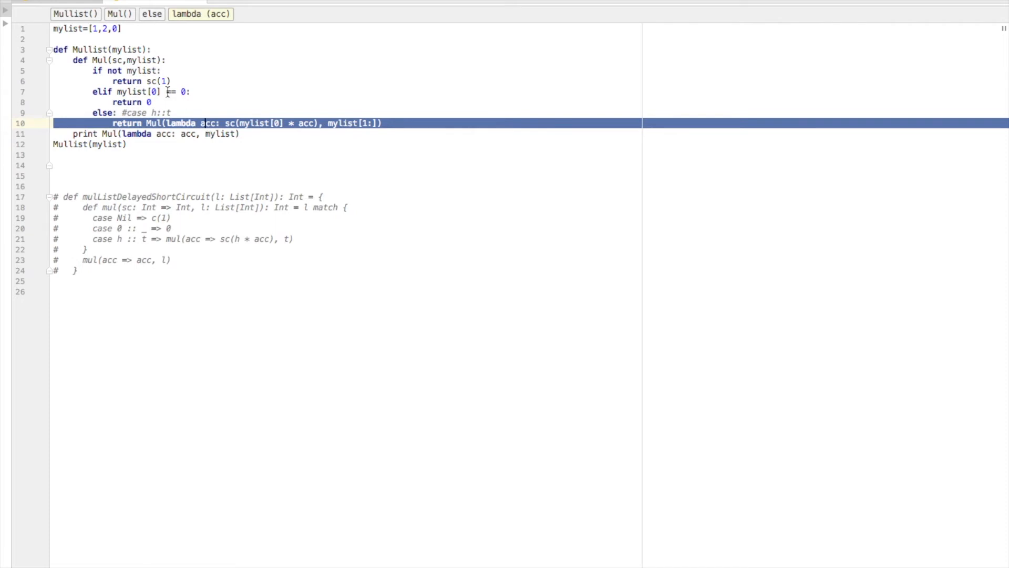